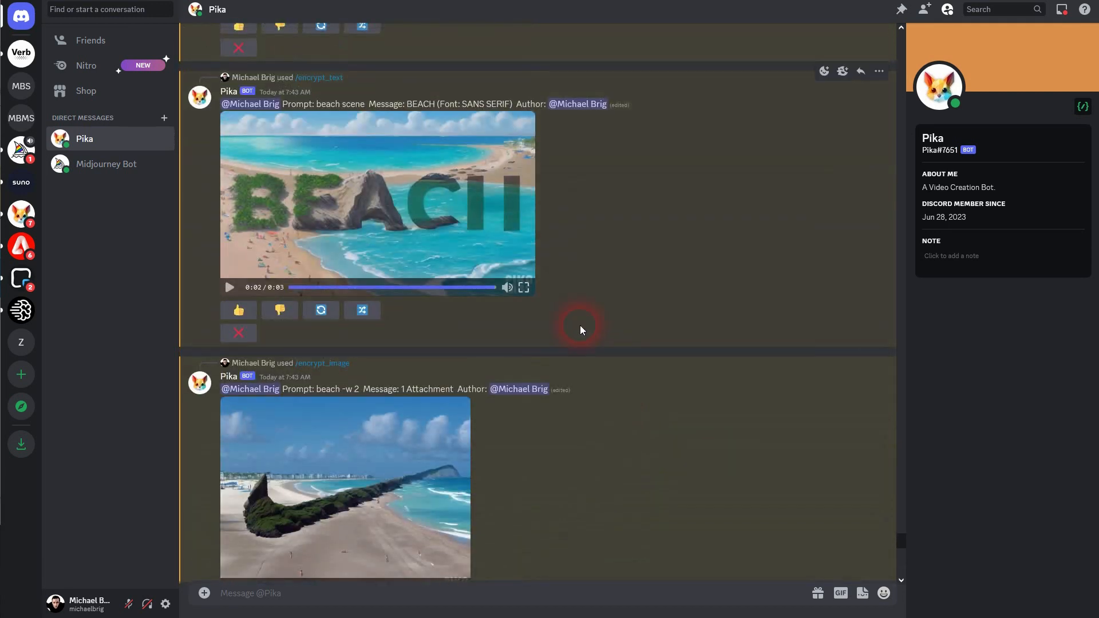
Start a Pika /encrypt_text request with BEACH as the hidden message.
{"action": "scroll", "scroll_direction": "down", "scroll_amount": 3}
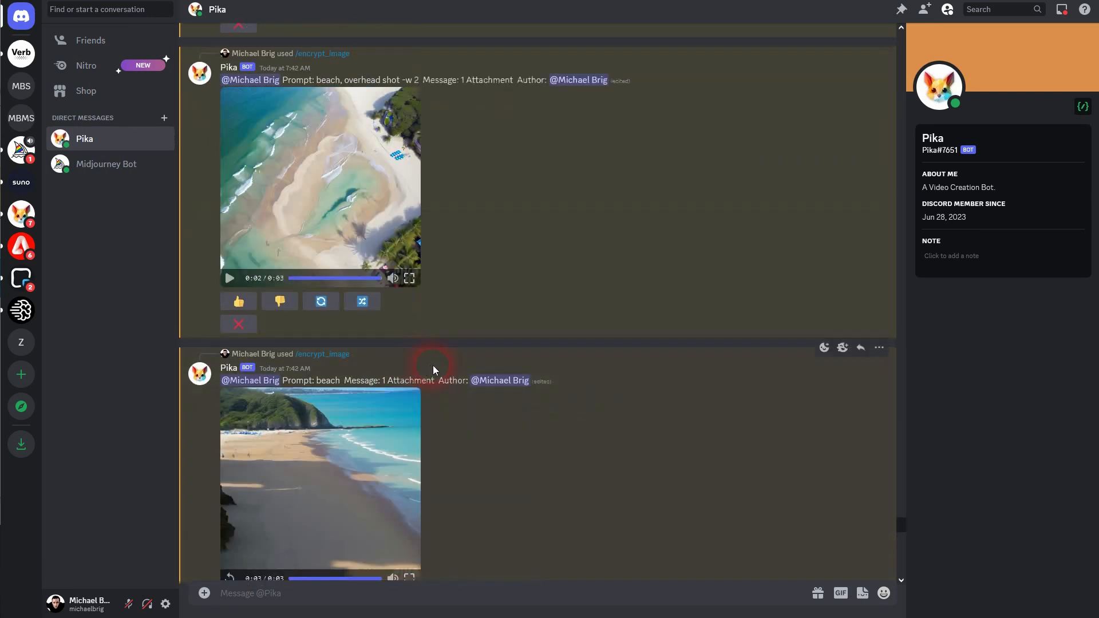
{"action": "scroll", "scroll_direction": "down", "scroll_amount": 3}
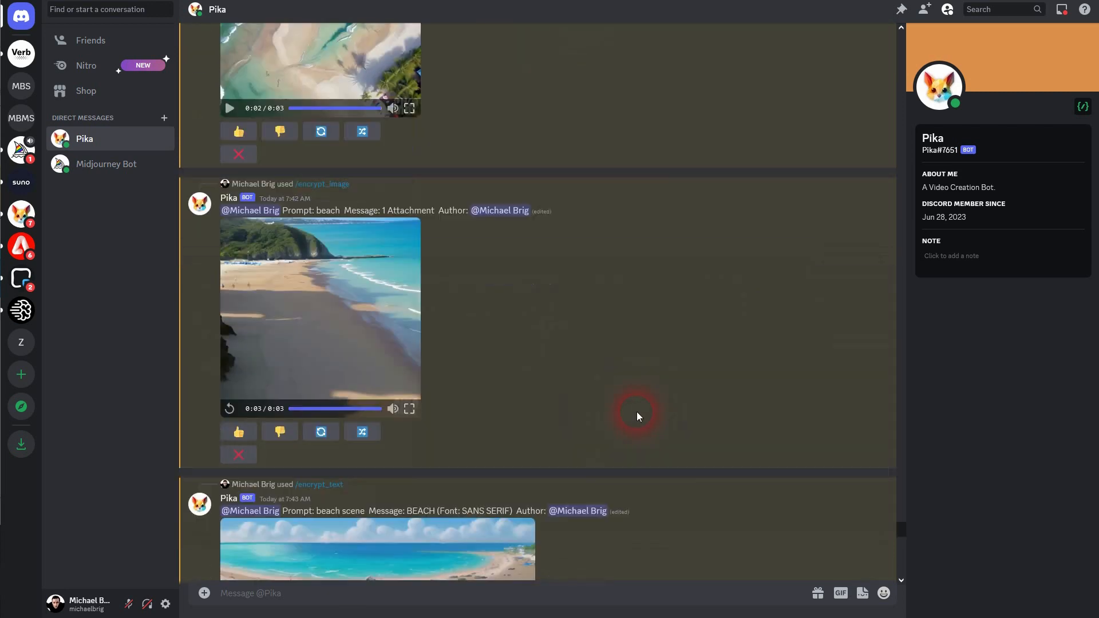
{"action": "scroll", "scroll_direction": "down", "scroll_amount": 3}
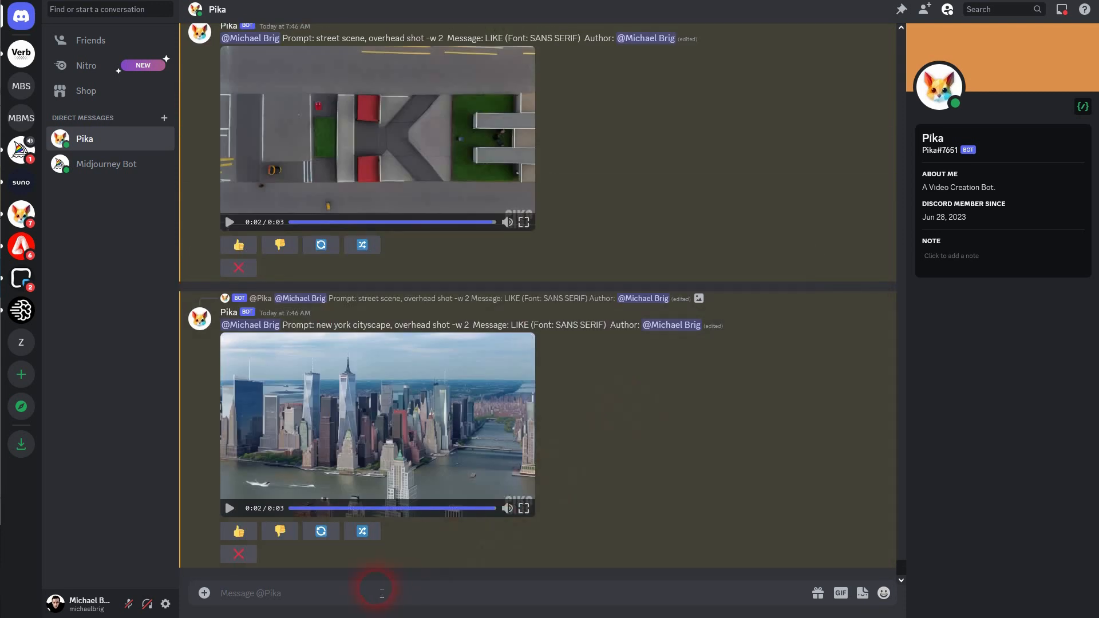
{"action": "type", "text": "/en"}
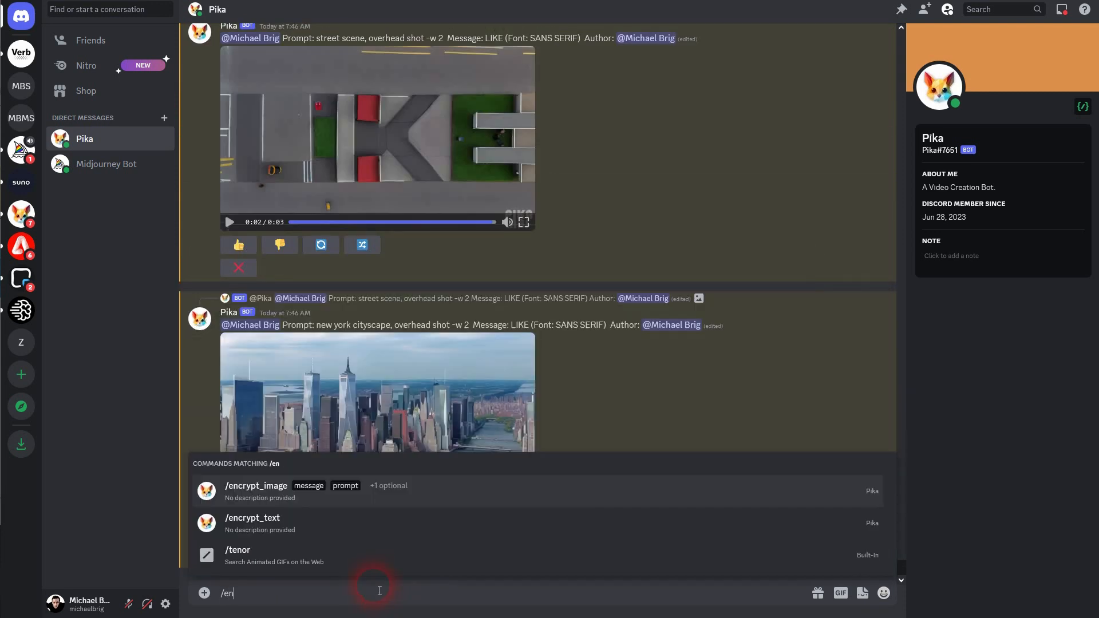
{"action": "mouse_move", "coordinate": [259, 522]}
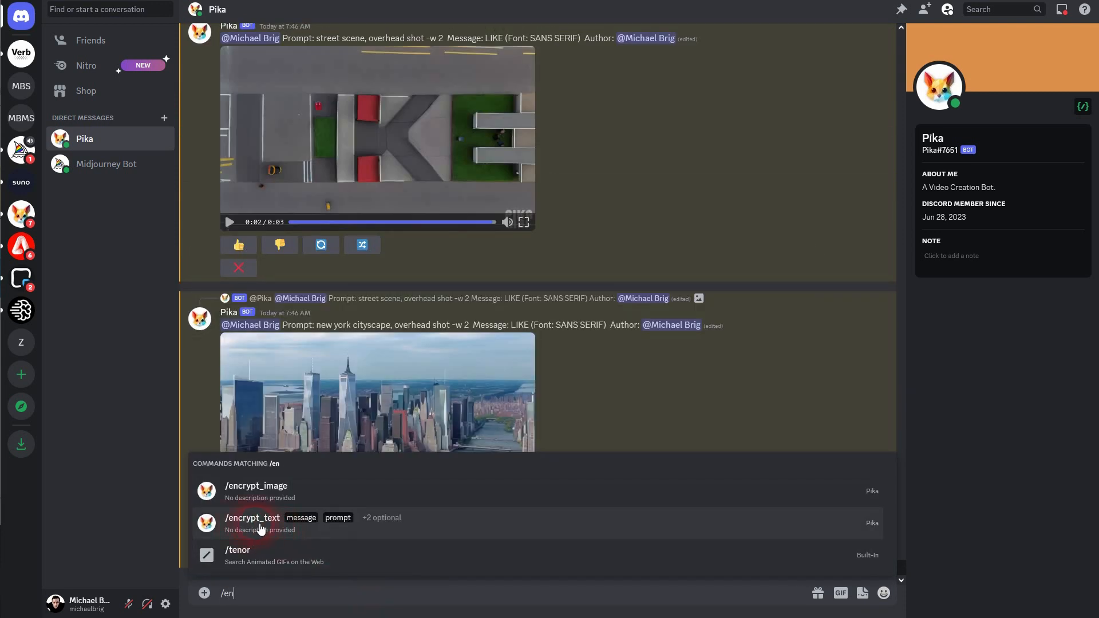
{"action": "left_click", "coordinate": [251, 518]}
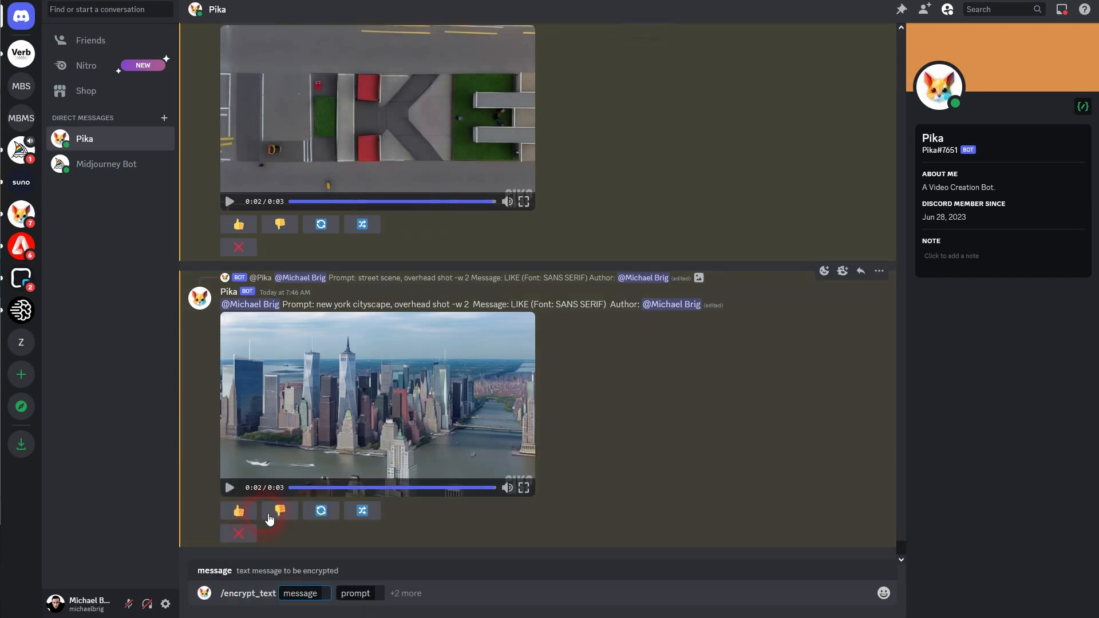
{"action": "type", "text": "BEACH"}
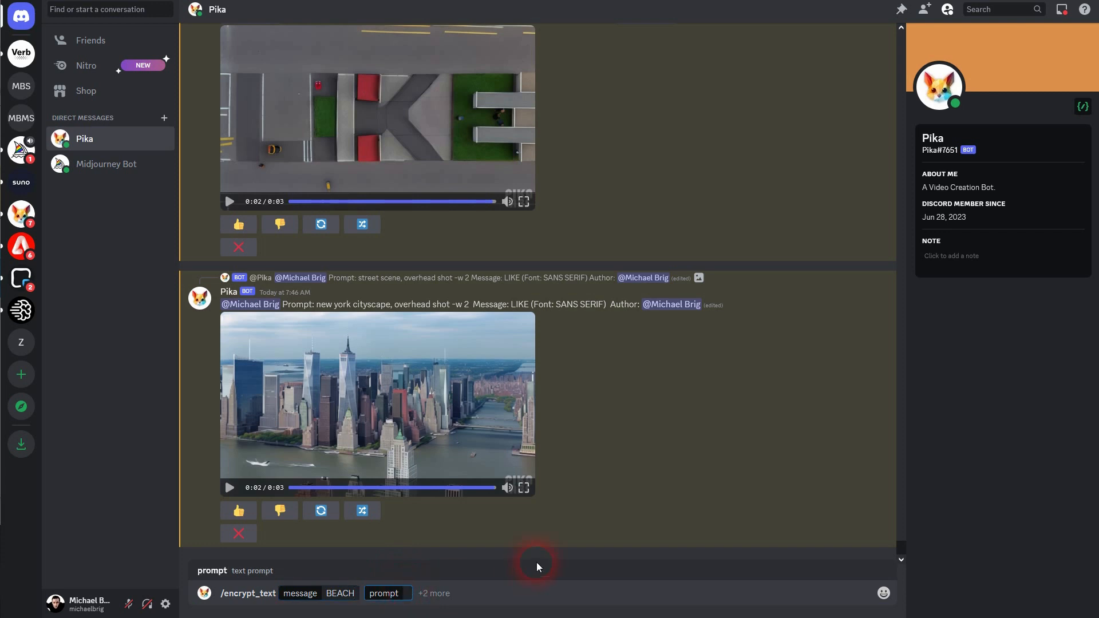
Set prompt 'waves on a beach, overhead shot -w 2 -size 75' with SANS SERIF font.
{"action": "type", "text": "waves on a beach, overhead shot"}
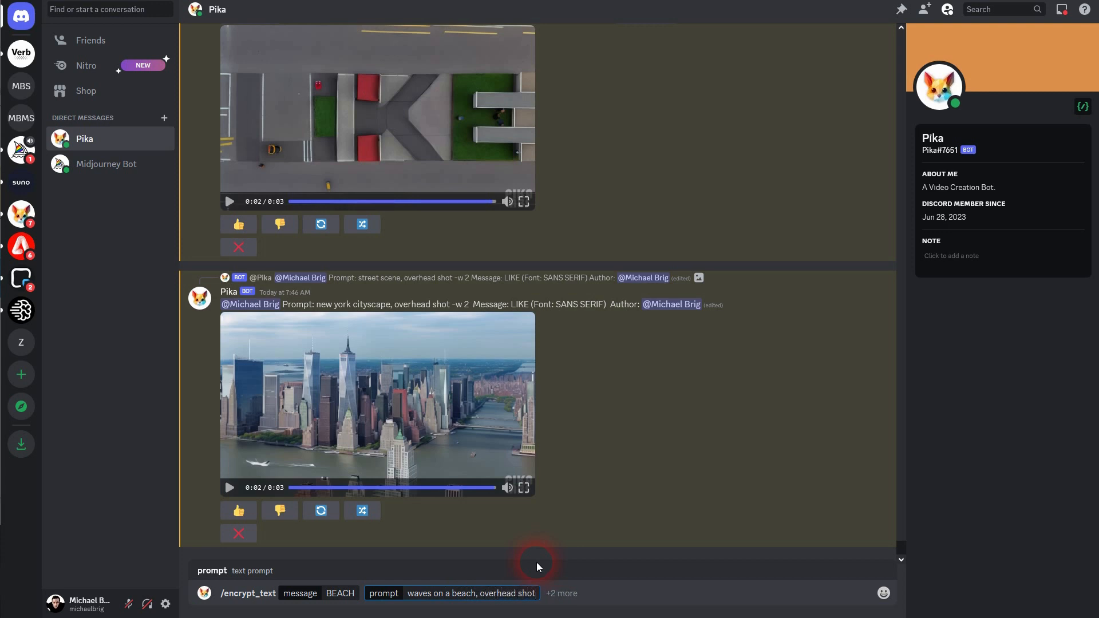
{"action": "type", "text": "-w 2 -size"}
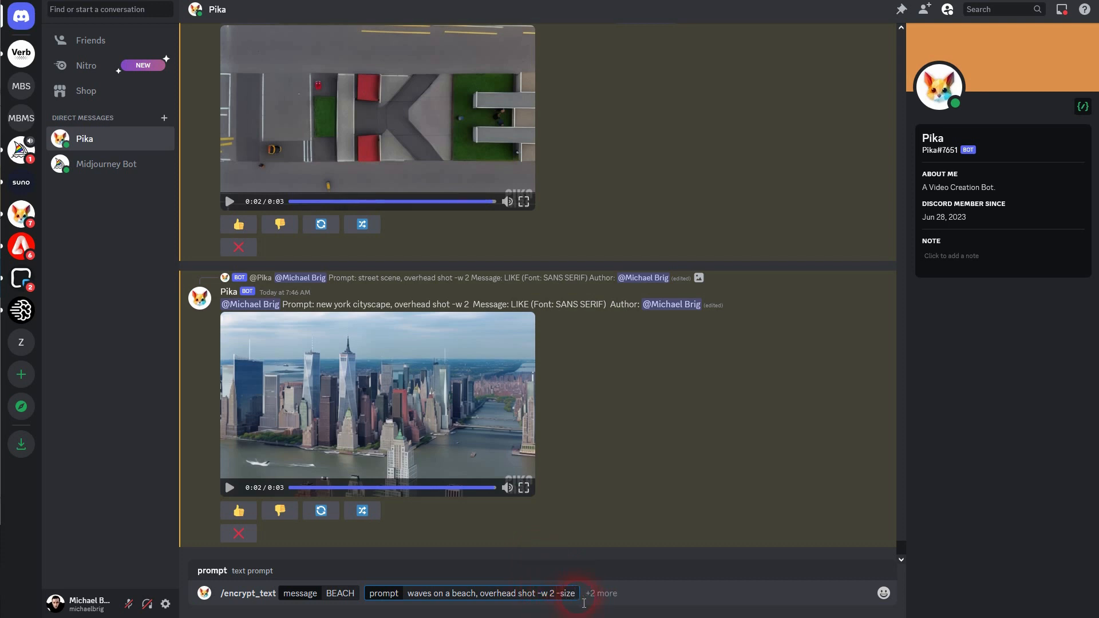
{"action": "type", "text": "75"}
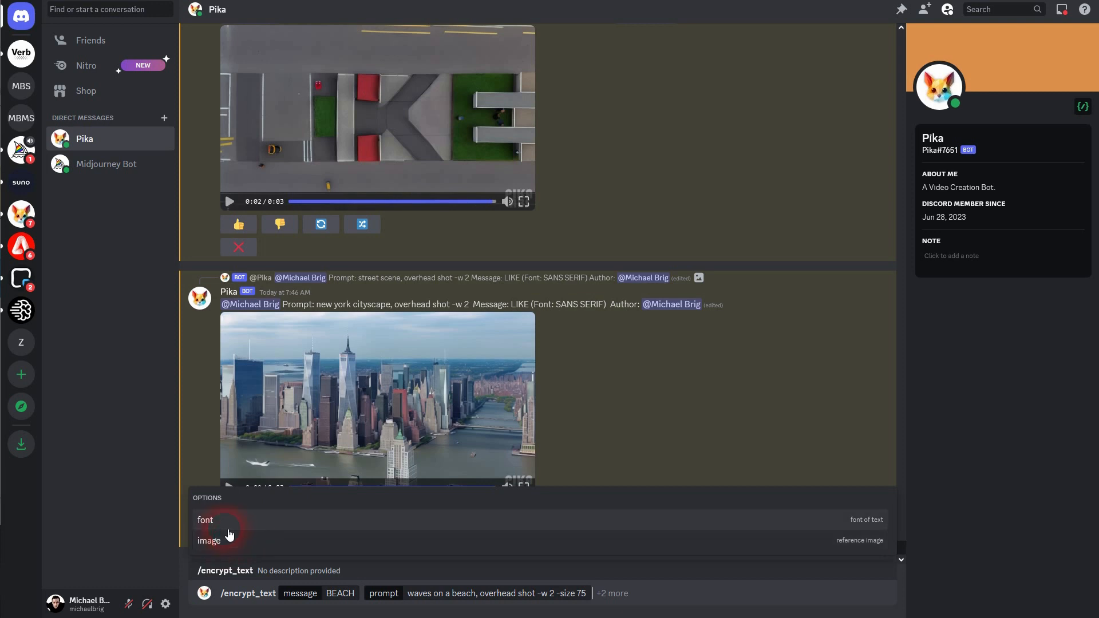
{"action": "left_click", "coordinate": [205, 520]}
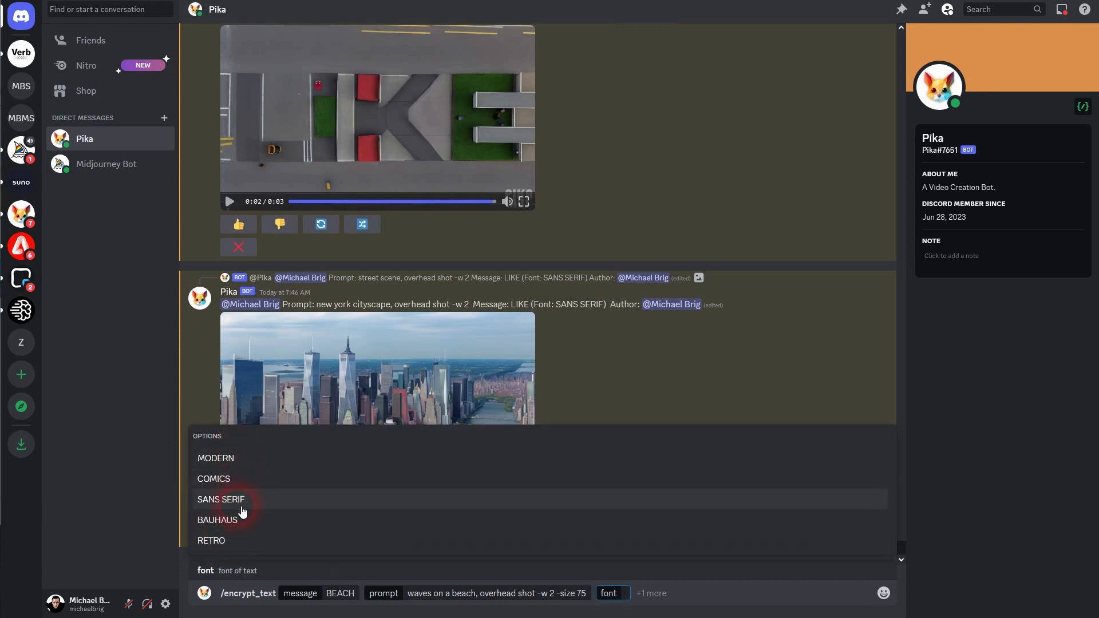
{"action": "left_click", "coordinate": [221, 499]}
{"action": "type", "text": "/encrypt_image"}
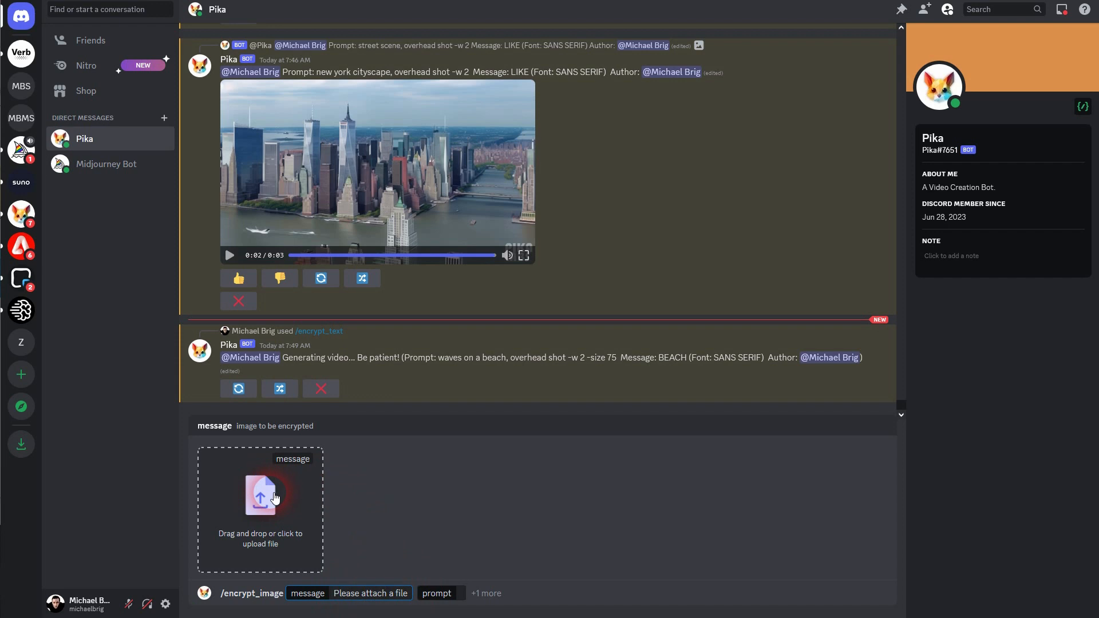
Attach the 'logo and background' image from Downloads to the /encrypt_image request.
{"action": "left_click", "coordinate": [259, 495]}
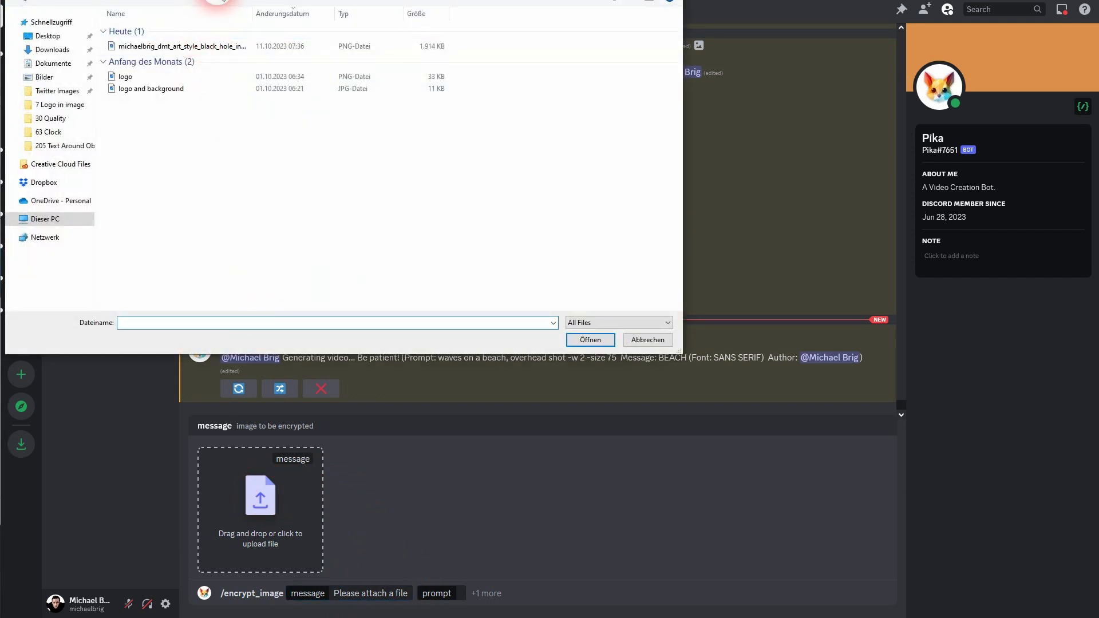
{"action": "left_click", "coordinate": [159, 151]}
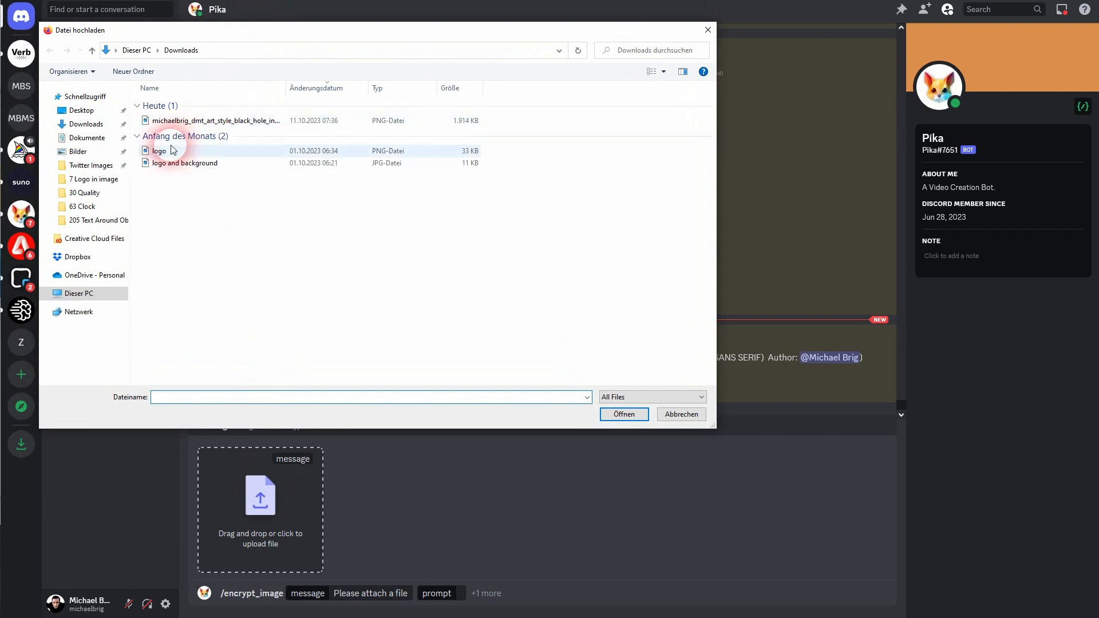
{"action": "left_click", "coordinate": [159, 151]}
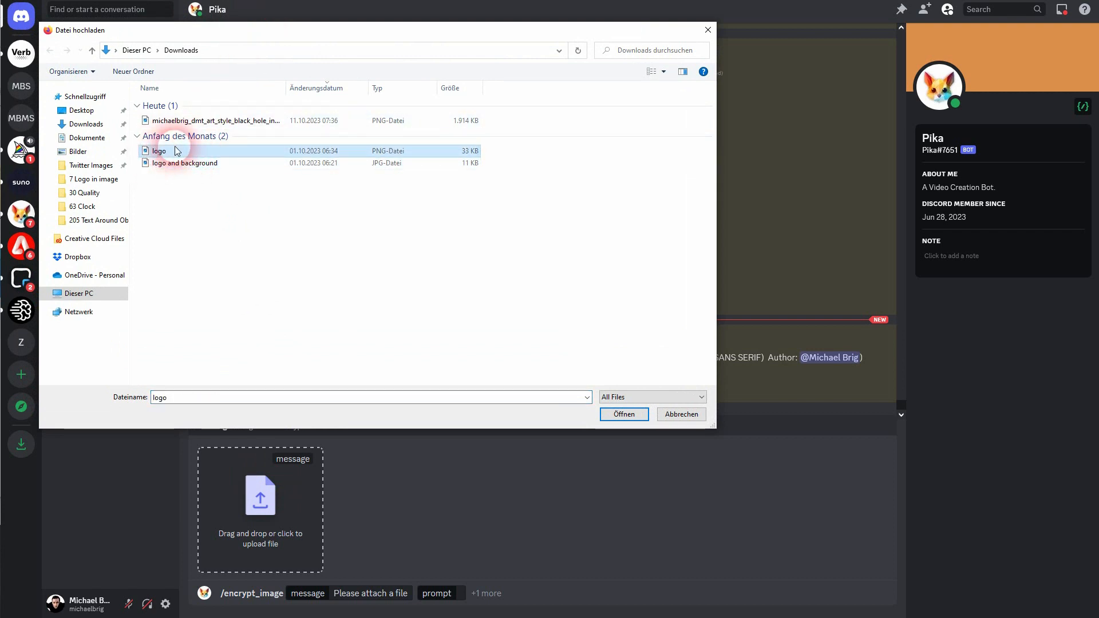
{"action": "left_click", "coordinate": [185, 163]}
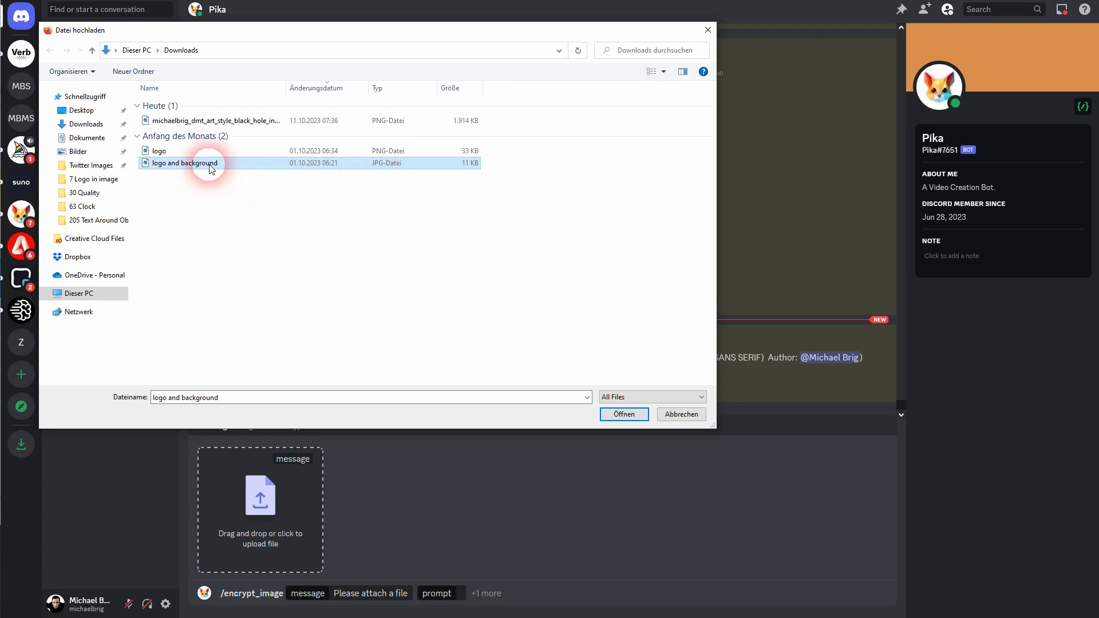
{"action": "left_click", "coordinate": [623, 415]}
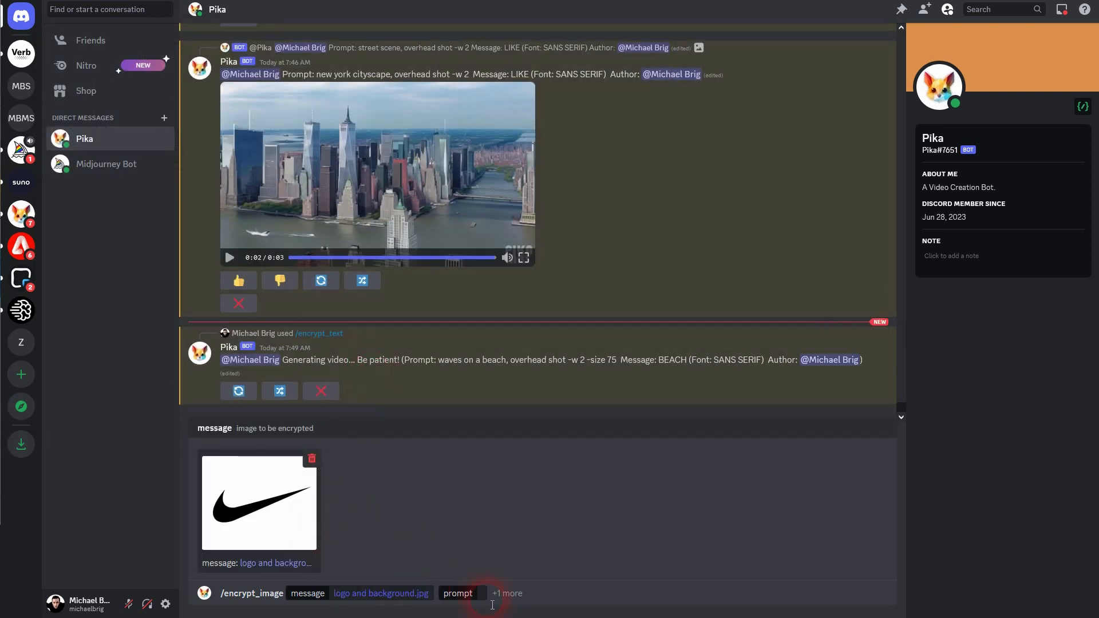
Paste the 'waves on a beach, overhead shot' prompt and send the image encryption.
{"action": "left_click", "coordinate": [457, 594]}
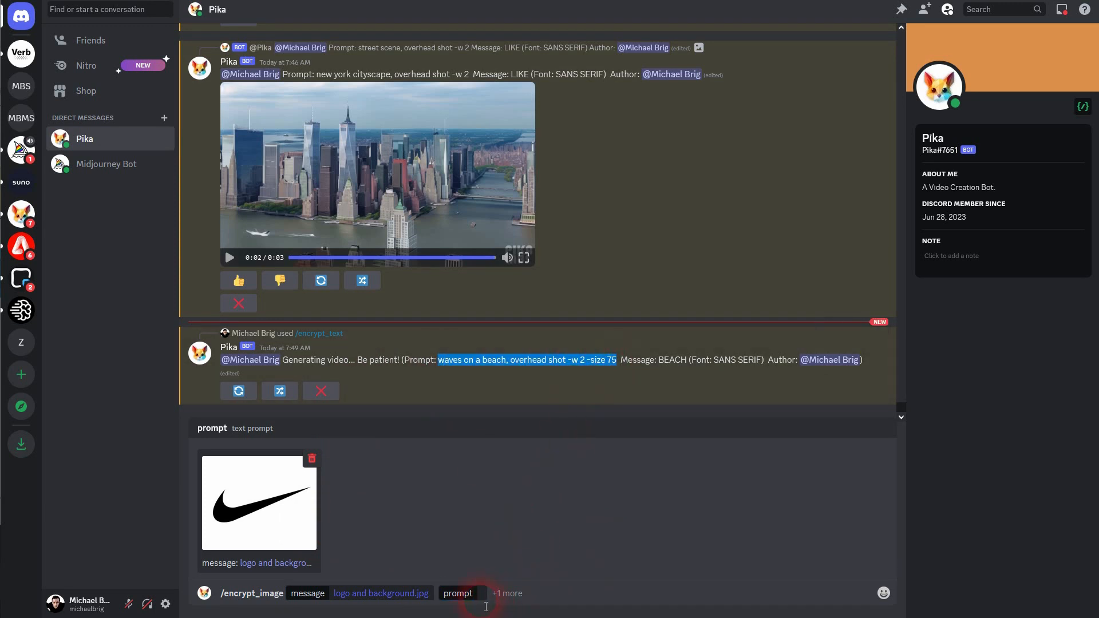
{"action": "key", "text": "Enter"}
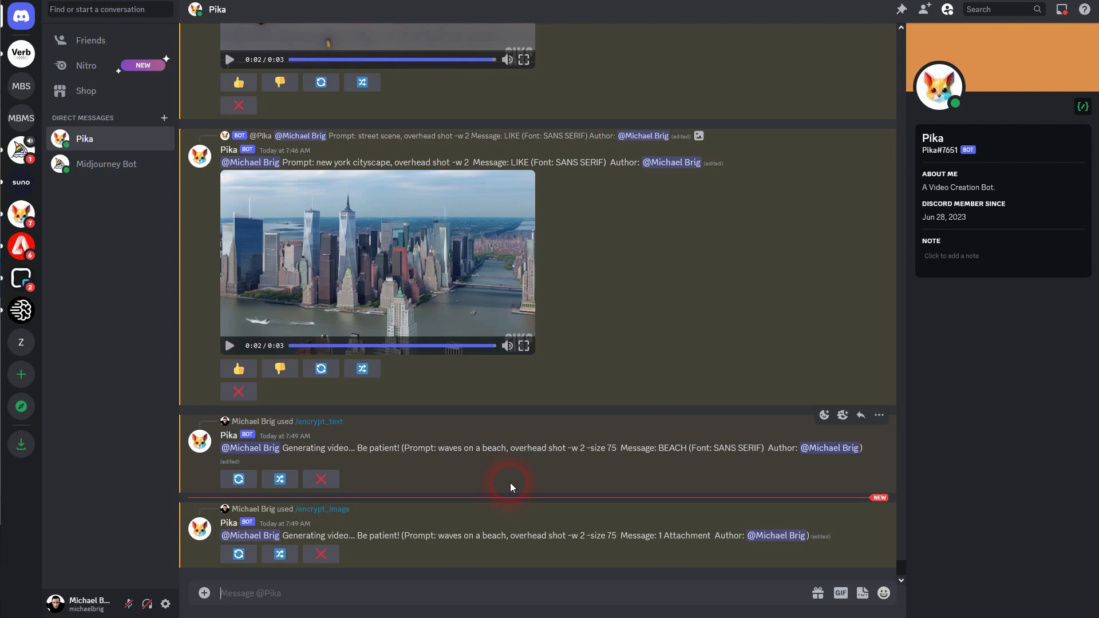
{"action": "mouse_move", "coordinate": [22, 214]}
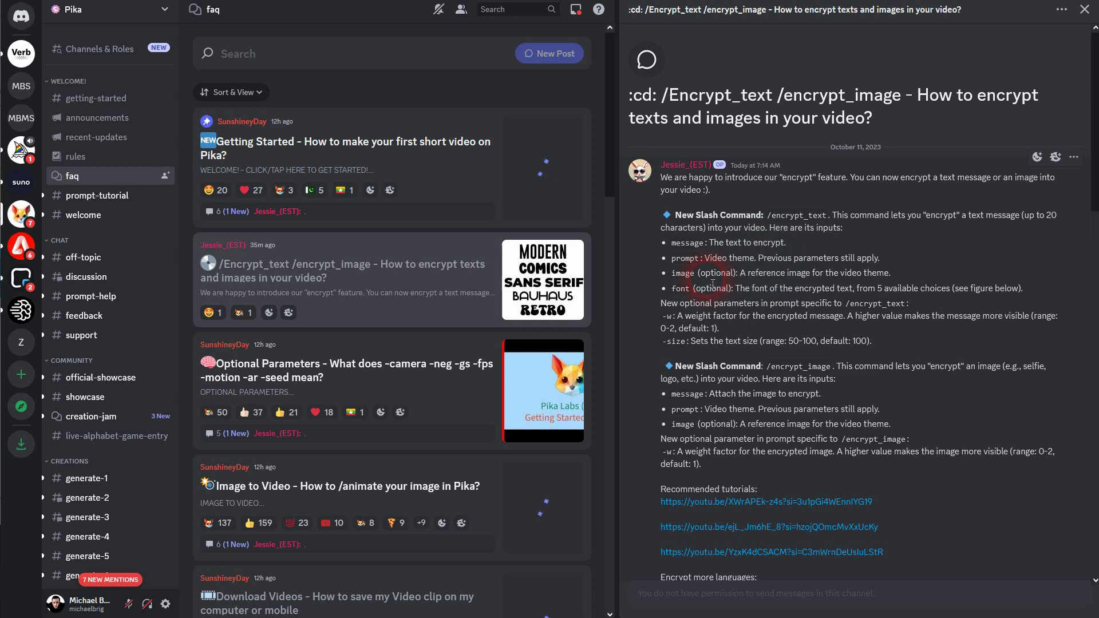
Open the encrypt FAQ post and highlight the -w weight and -size descriptions.
{"action": "double_click", "coordinate": [796, 215]}
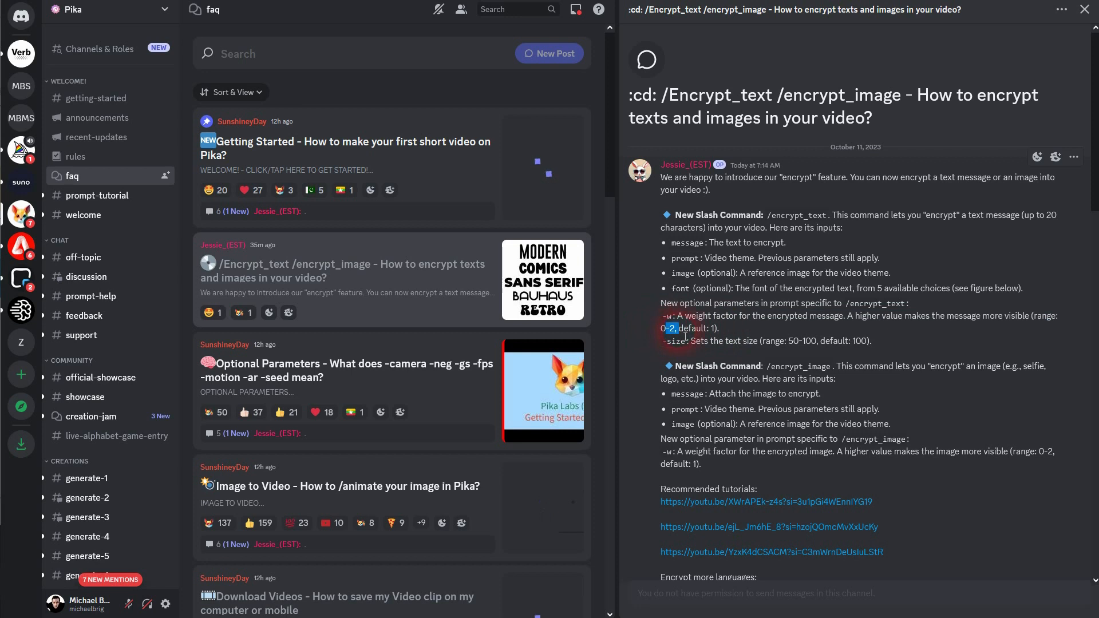
{"action": "left_click_drag", "start_coordinate": [670, 328], "coordinate": [737, 328]}
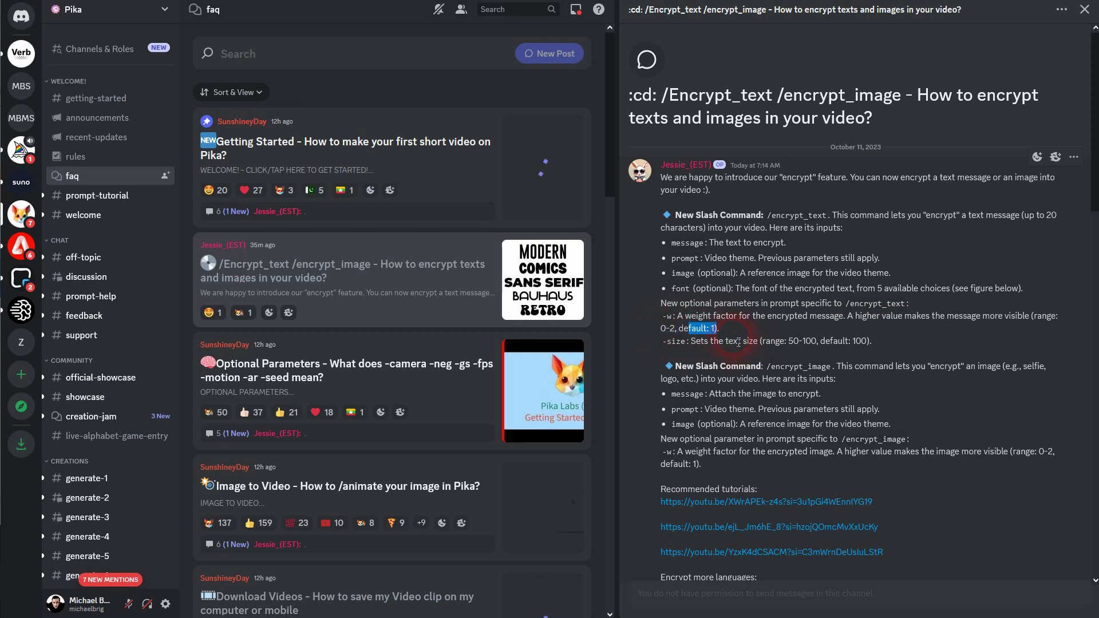
{"action": "mouse_move", "coordinate": [834, 315]}
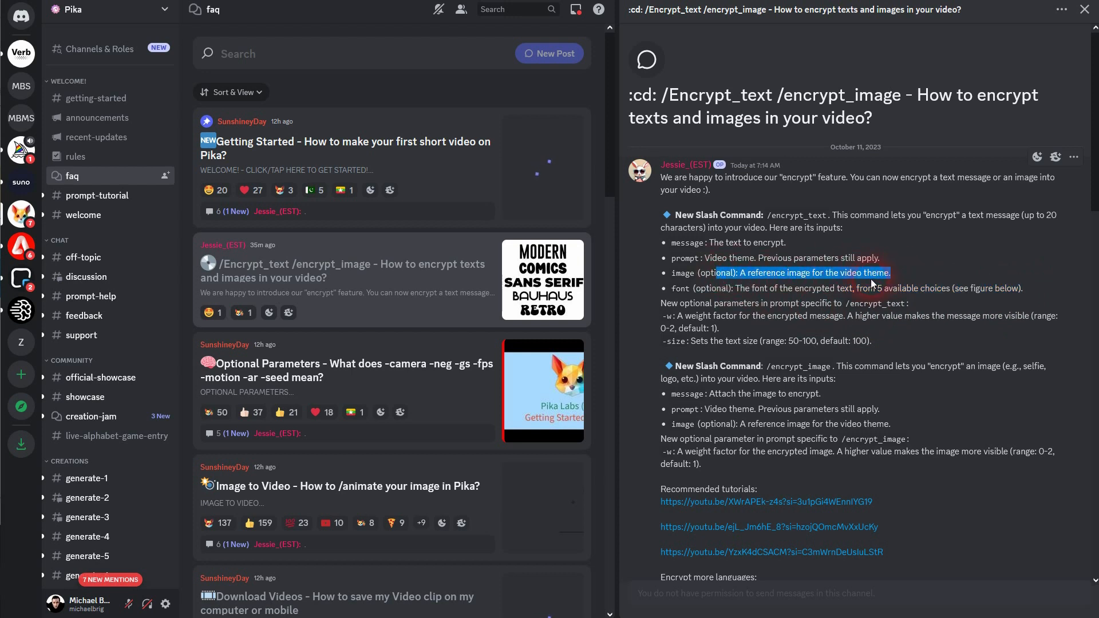
{"action": "mouse_move", "coordinate": [765, 369]}
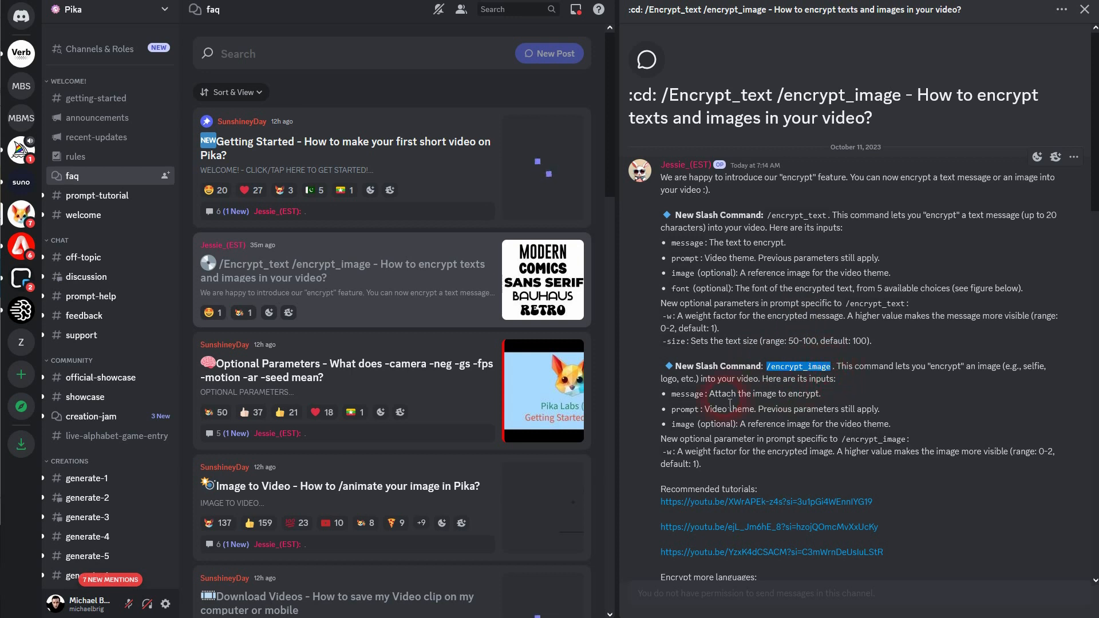
{"action": "left_click_drag", "start_coordinate": [660, 439], "coordinate": [737, 452]}
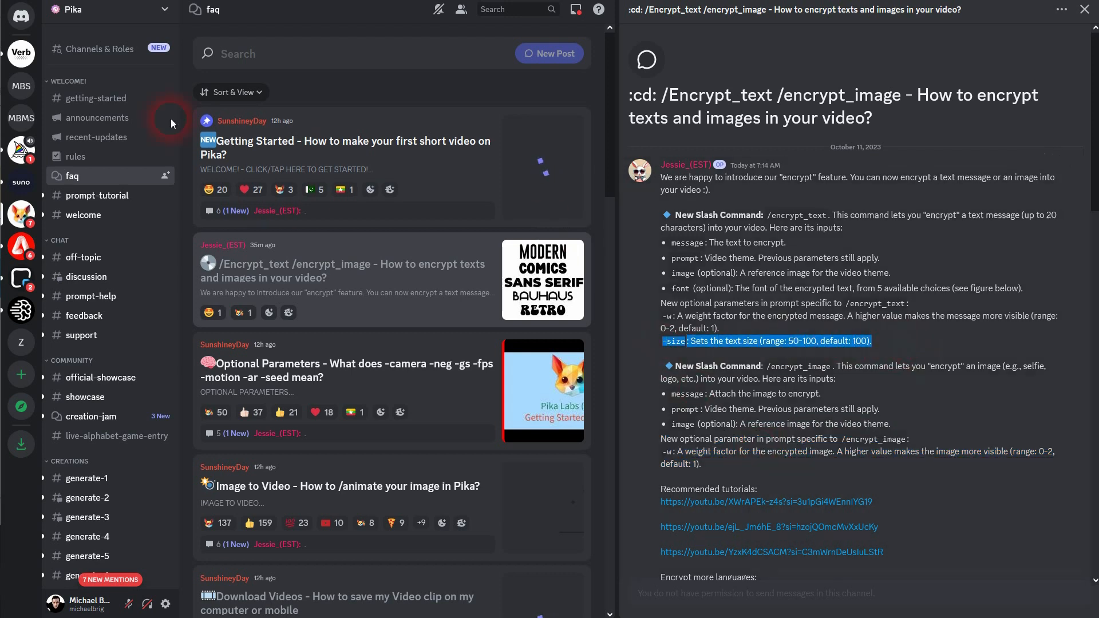
{"action": "mouse_move", "coordinate": [637, 474]}
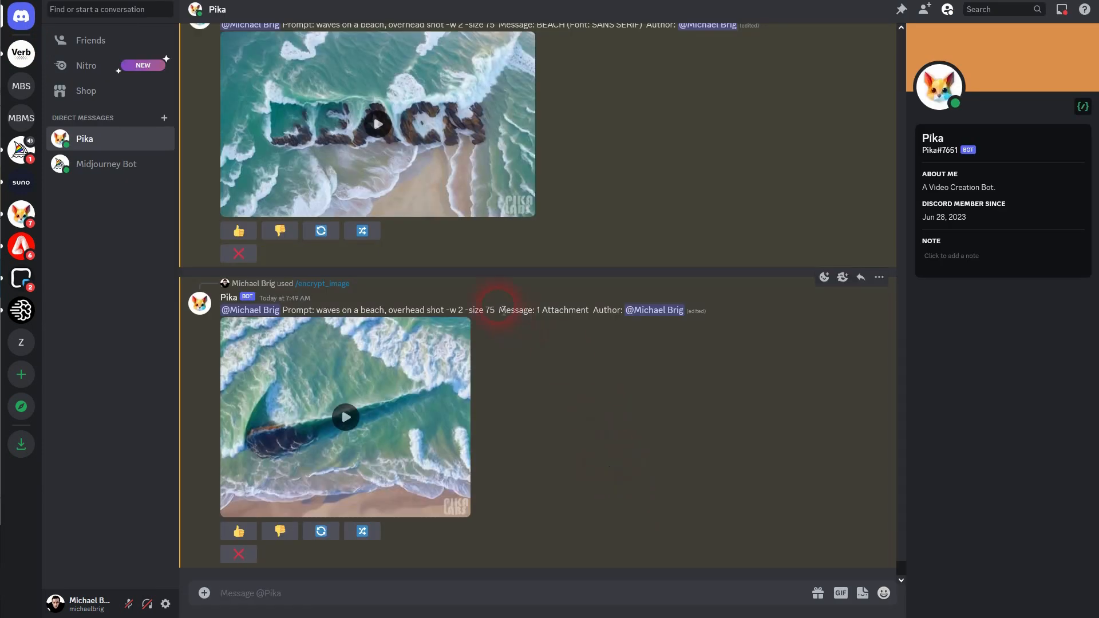
{"action": "left_click", "coordinate": [377, 124]}
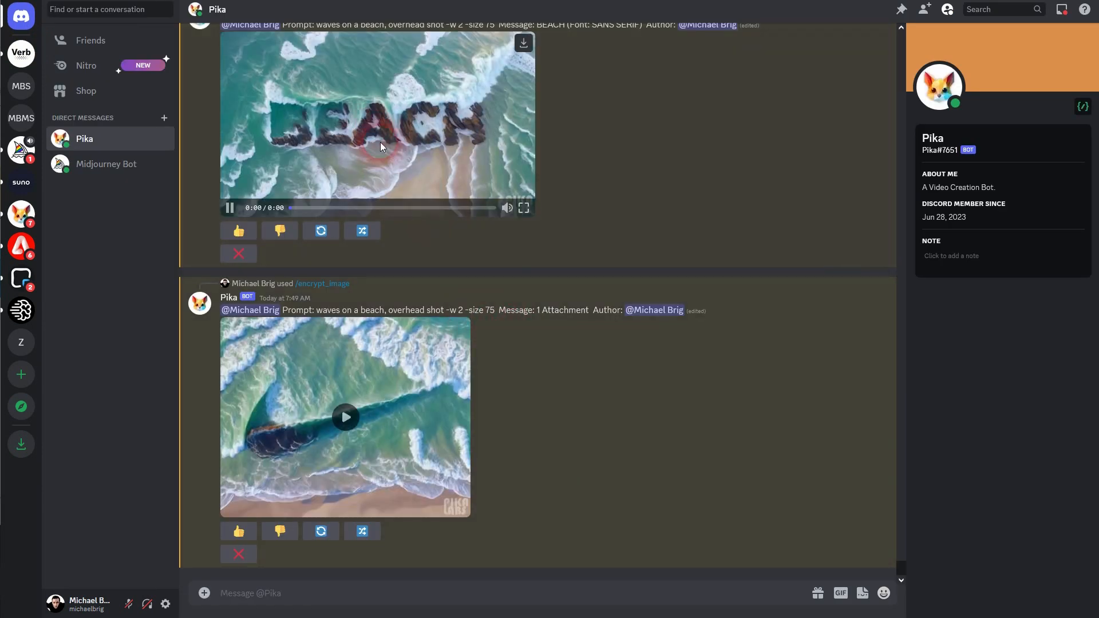
{"action": "left_click", "coordinate": [379, 148]}
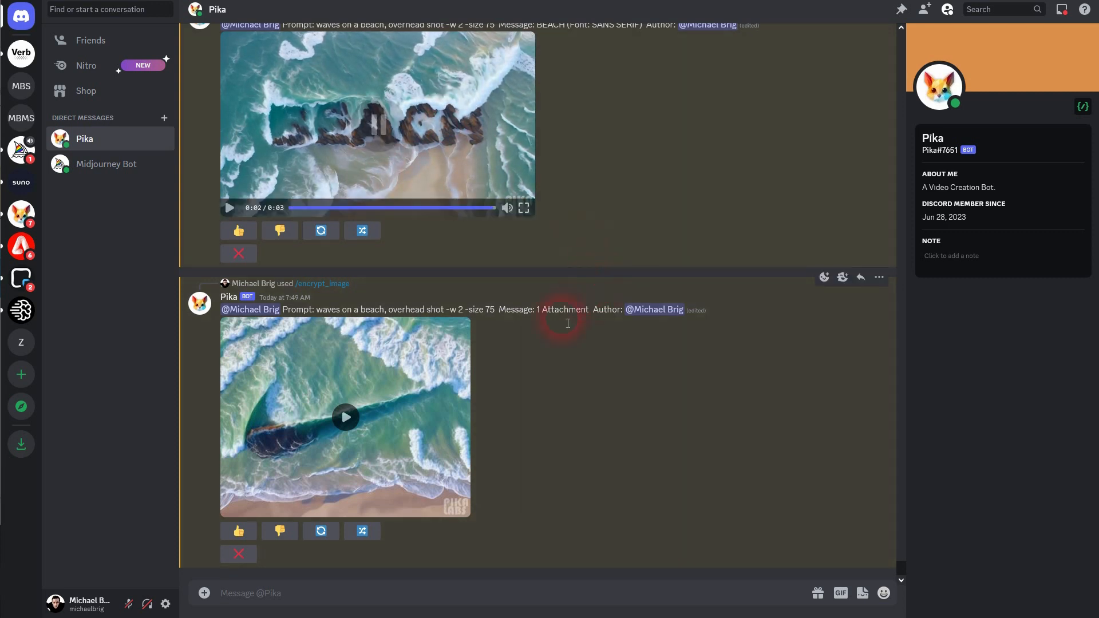
{"action": "left_click", "coordinate": [345, 418]}
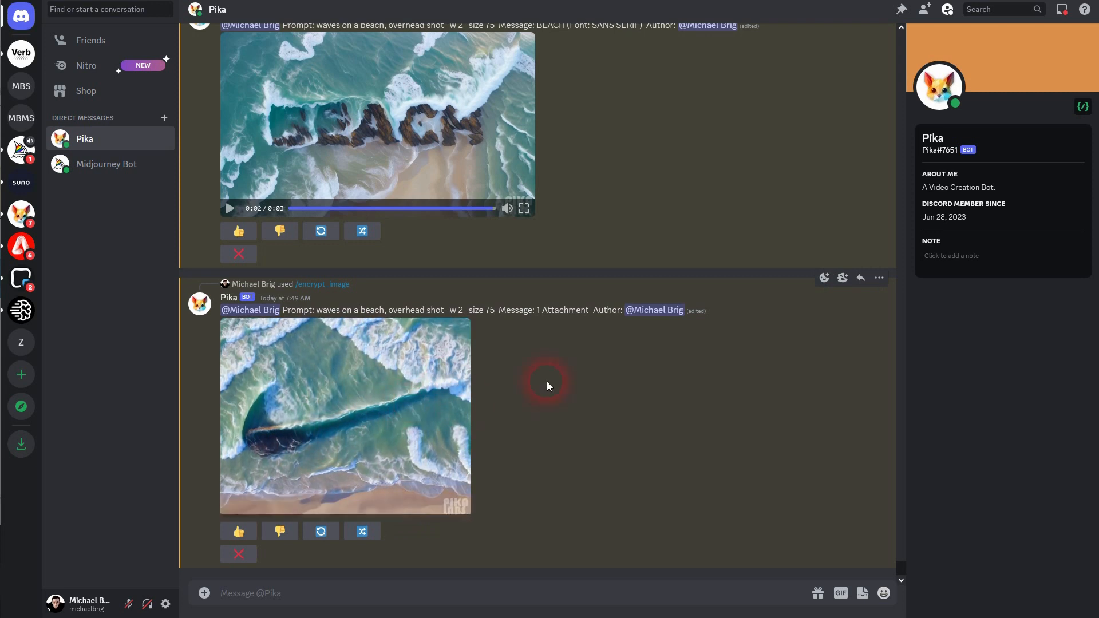
{"action": "double_click", "coordinate": [477, 310]}
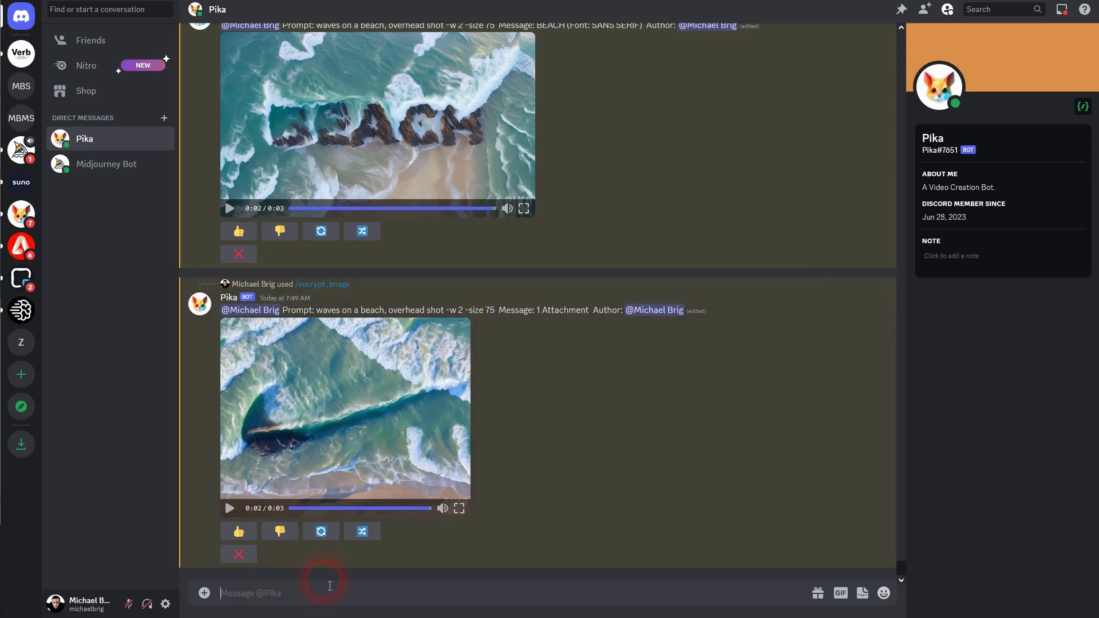
{"action": "type", "text": "/"}
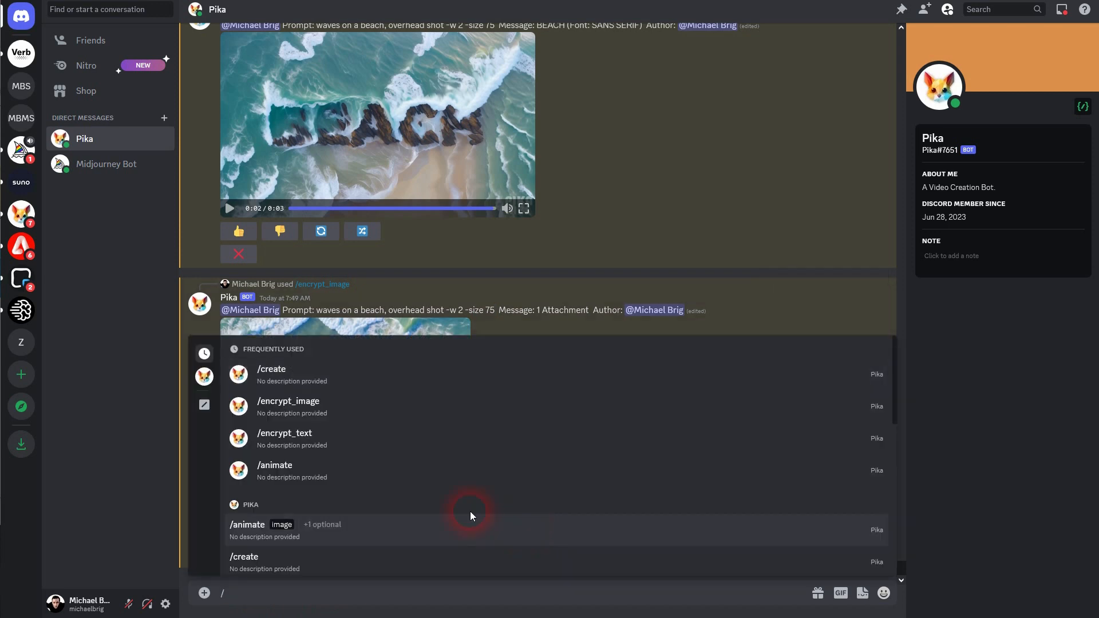
{"action": "mouse_move", "coordinate": [284, 435]}
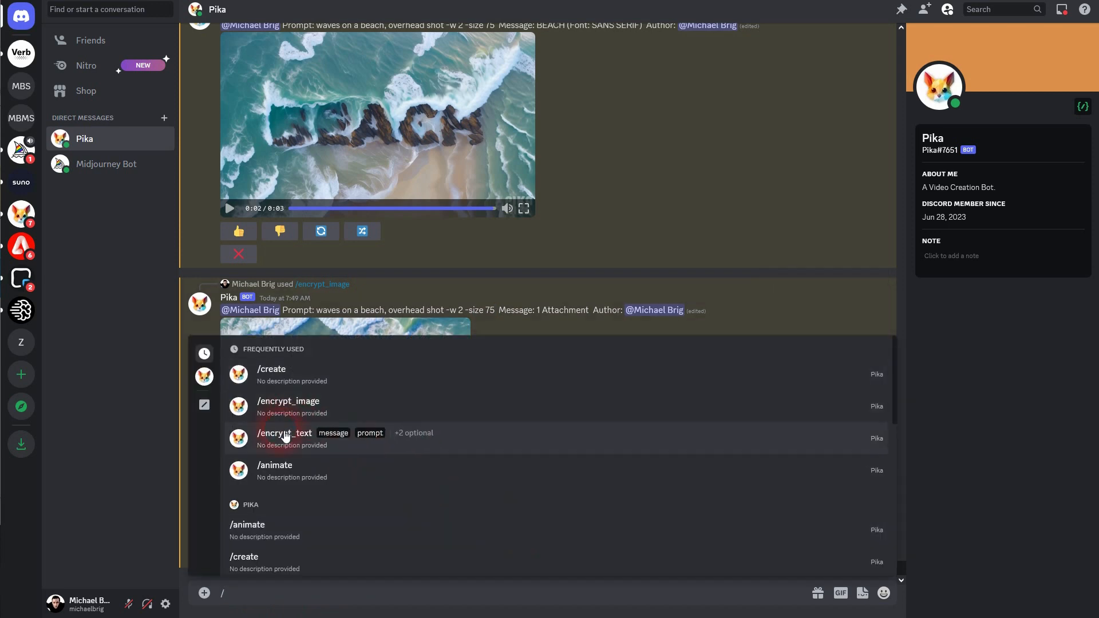
Choose /encrypt_text, enter BLACK as the message, and move to the prompt option.
{"action": "left_click", "coordinate": [284, 433]}
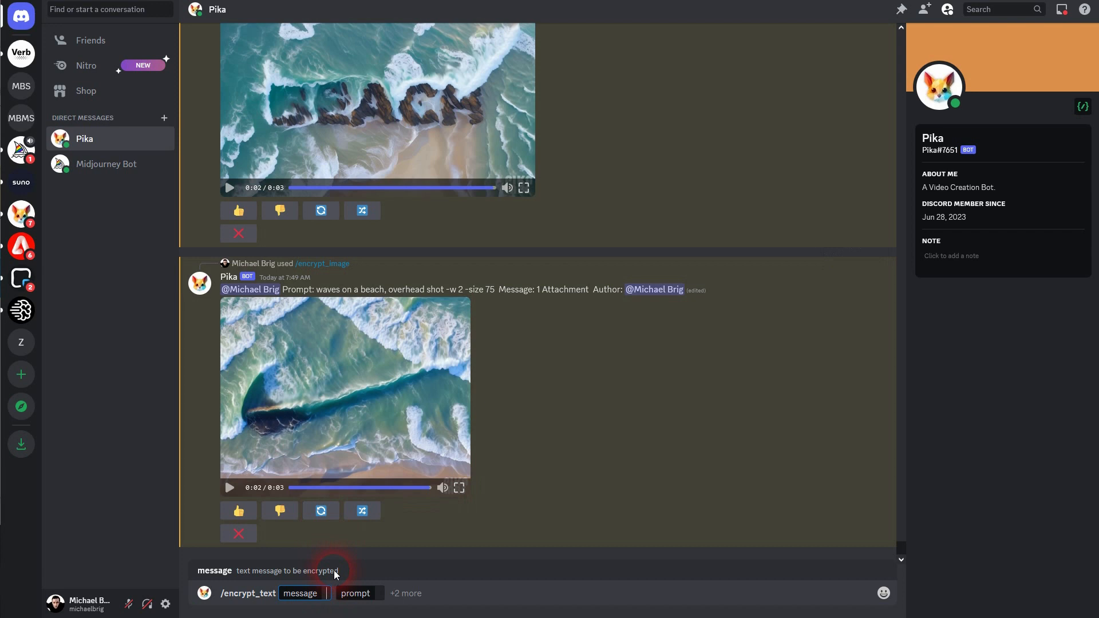
{"action": "type", "text": "B"}
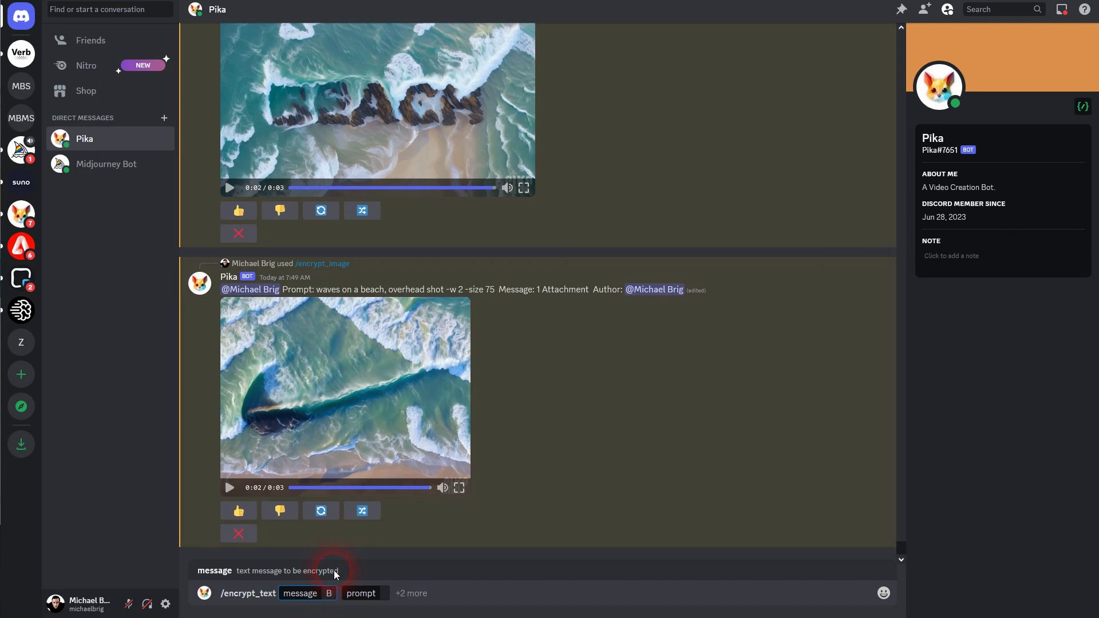
{"action": "type", "text": "LACK"}
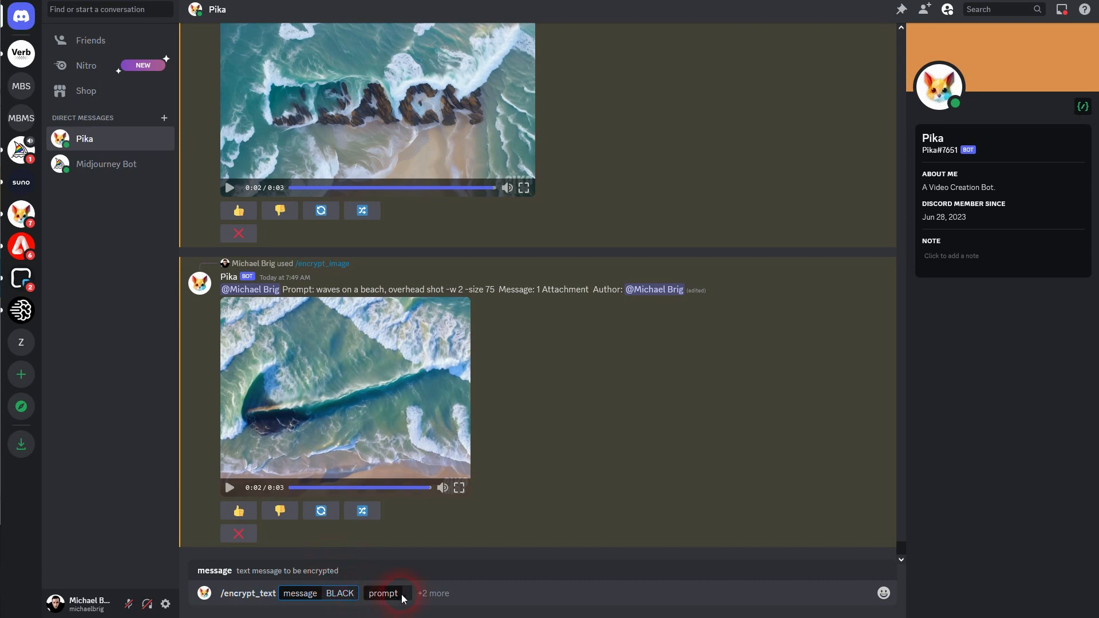
{"action": "left_click", "coordinate": [383, 593]}
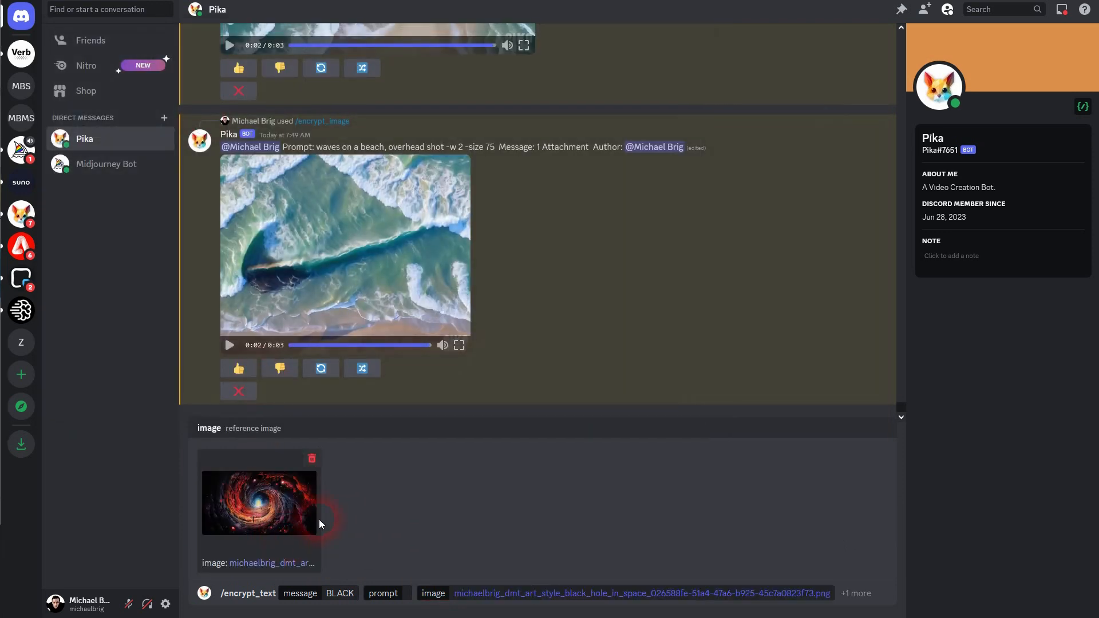
Send the BLACK request with prompt 'moving stars -ar 16:9 -w 2 -size 80'.
{"action": "left_click", "coordinate": [383, 577]}
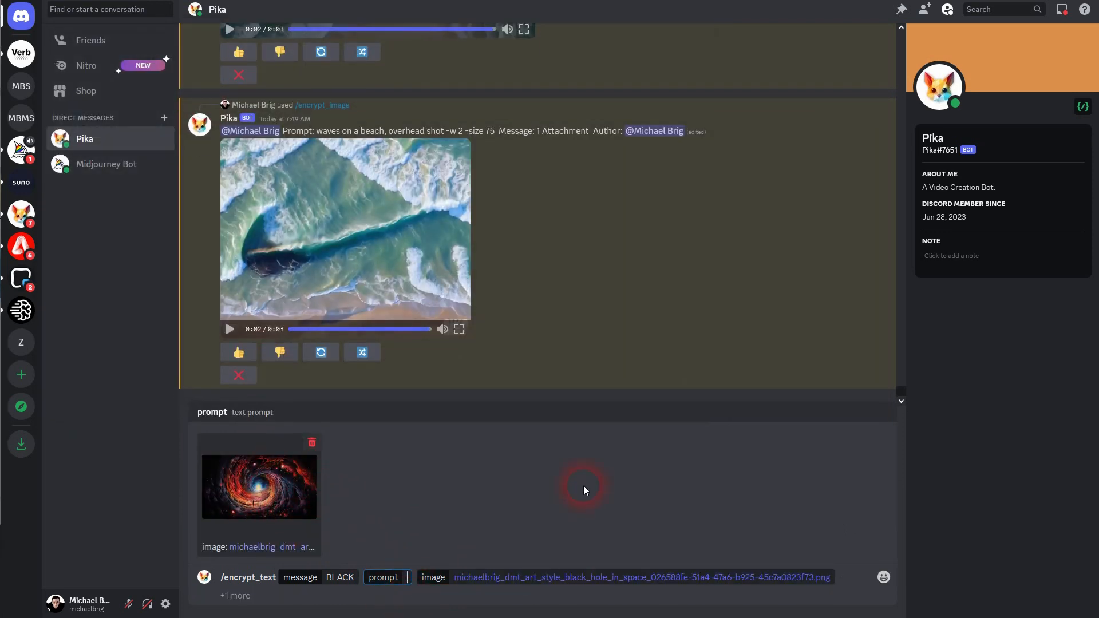
{"action": "type", "text": "moving"}
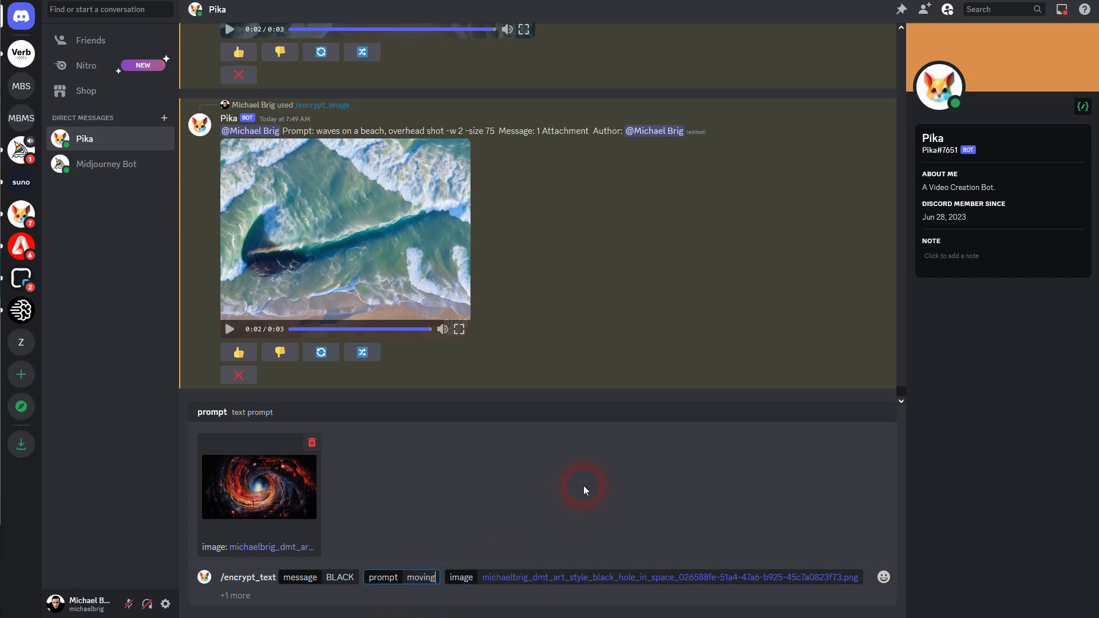
{"action": "type", "text": "starrs"}
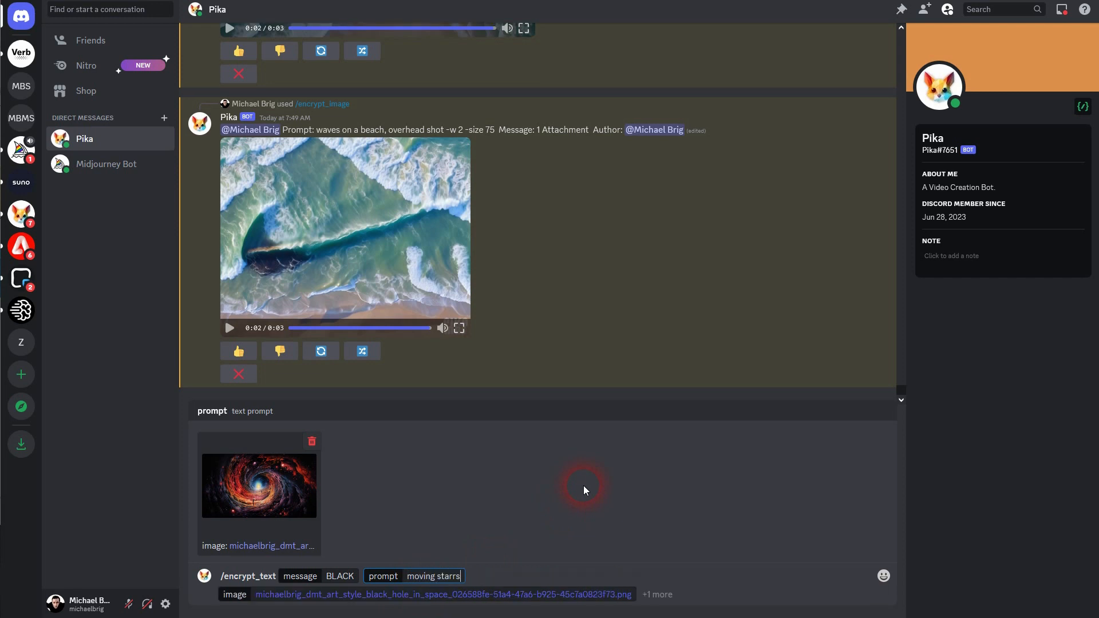
{"action": "key", "text": "Backspace"}
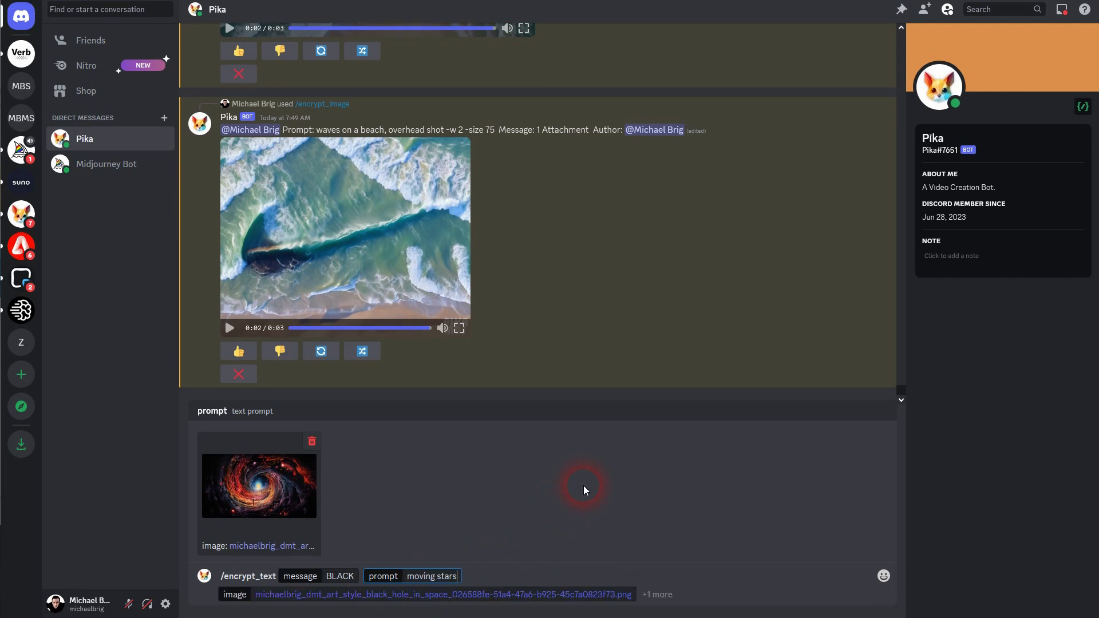
{"action": "type", "text": "-ar"}
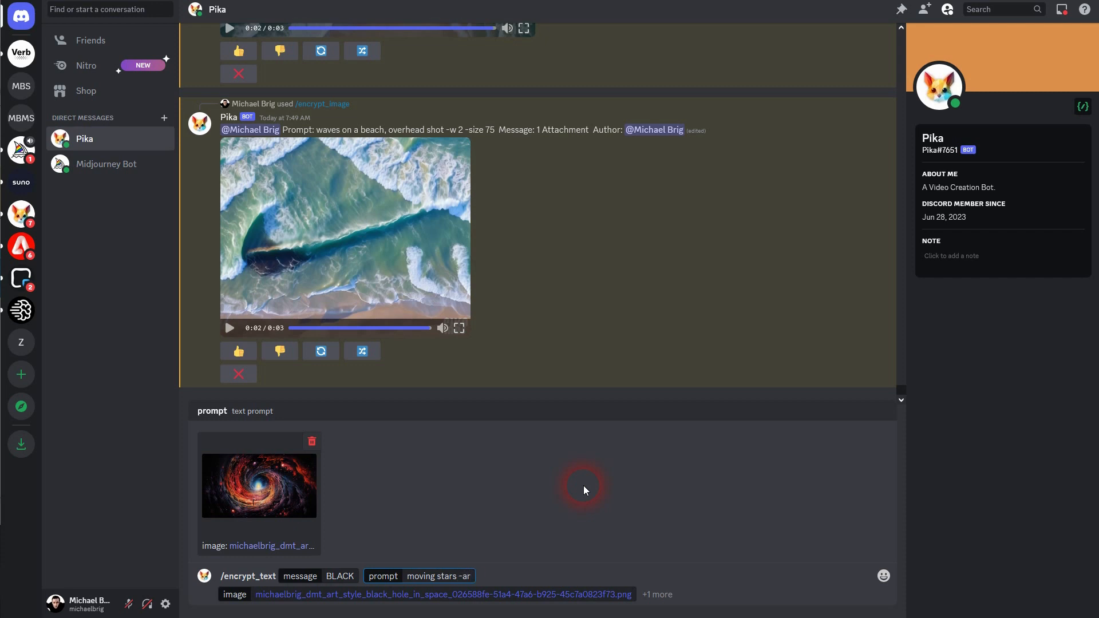
{"action": "type", "text": "16:9"}
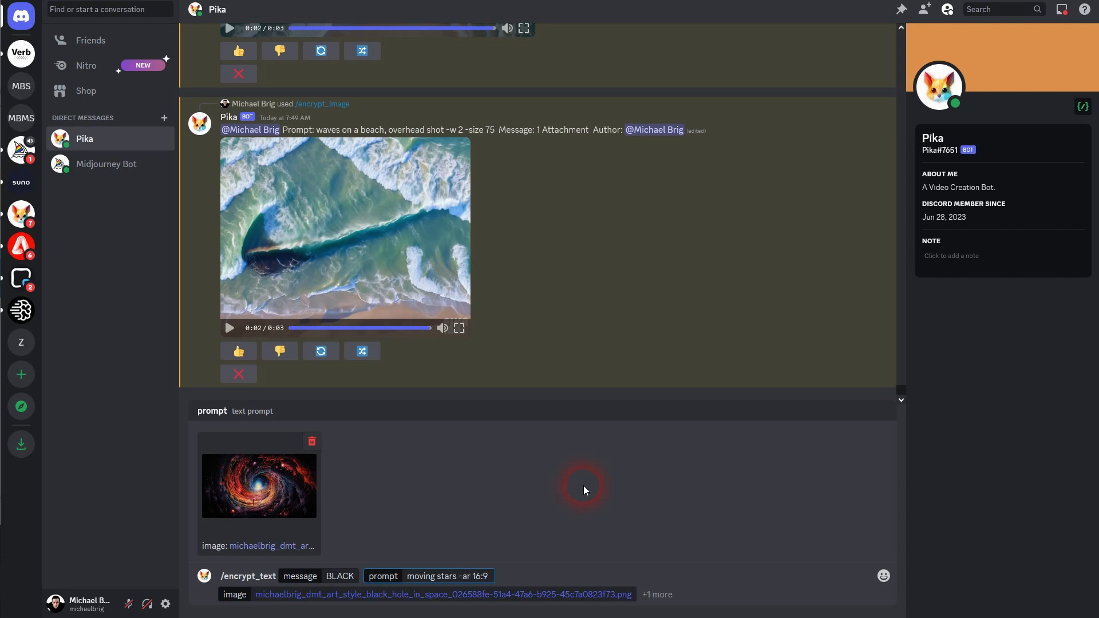
{"action": "type", "text": "-w 2"}
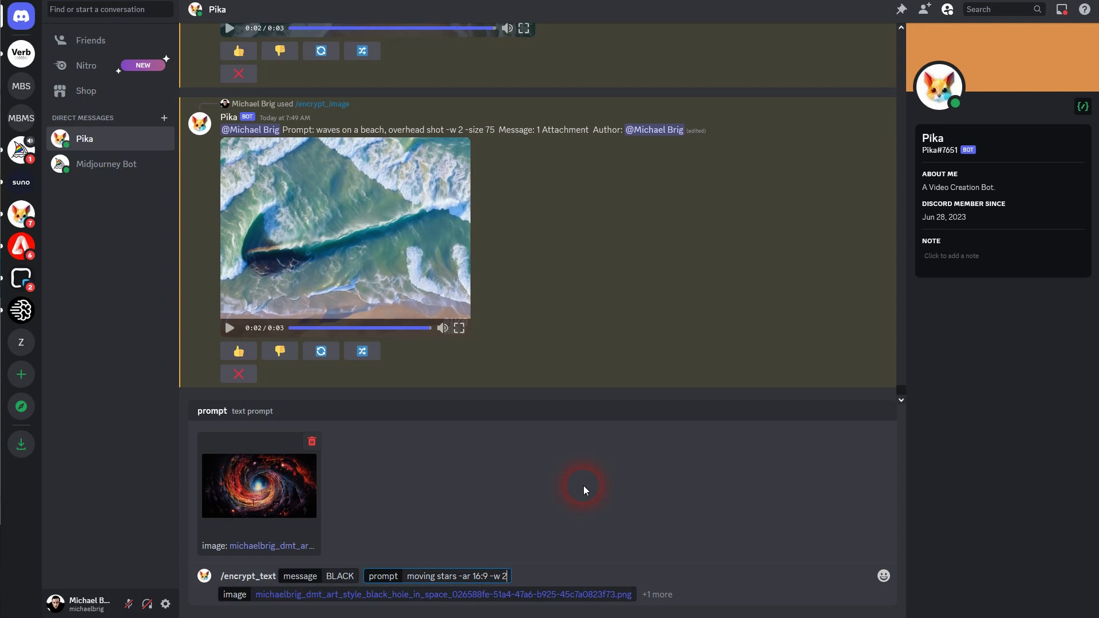
{"action": "type", "text": "-size"}
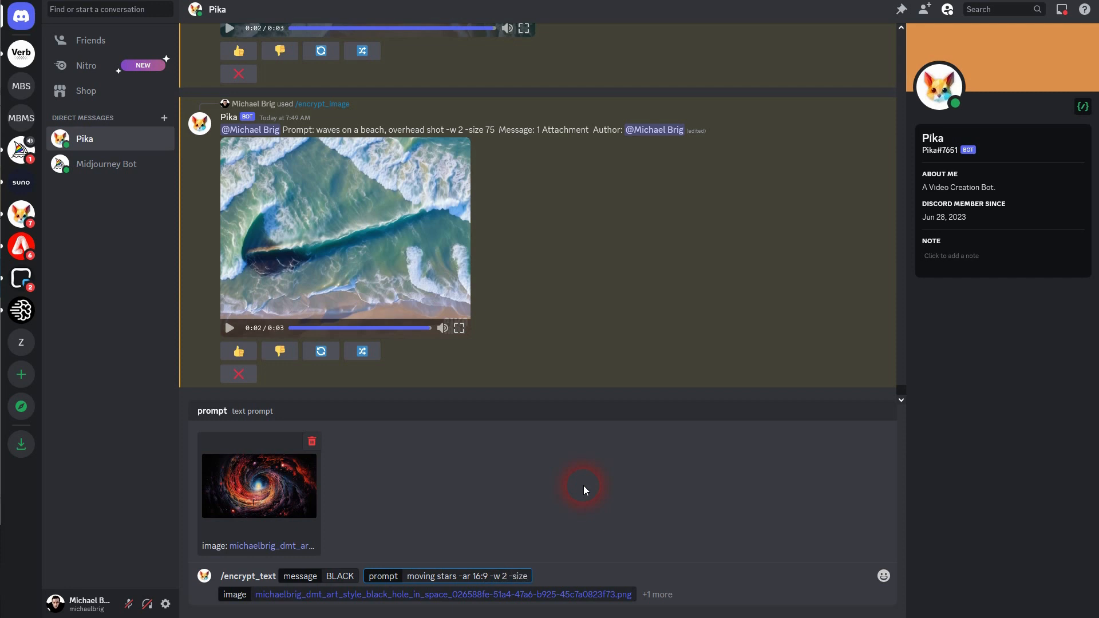
{"action": "type", "text": "80"}
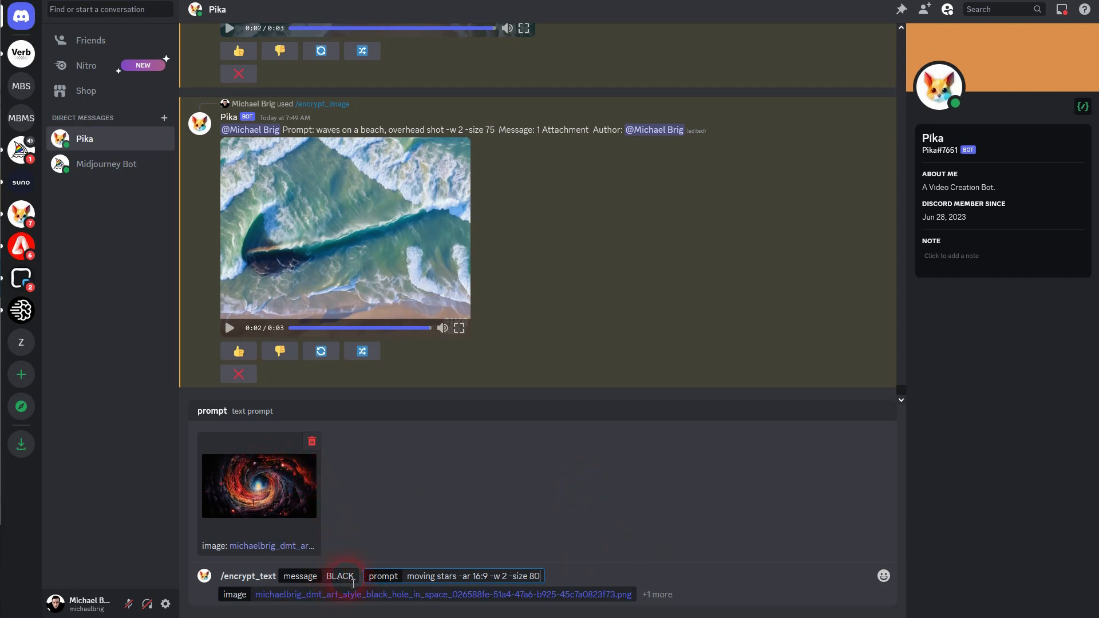
{"action": "key", "text": "Enter"}
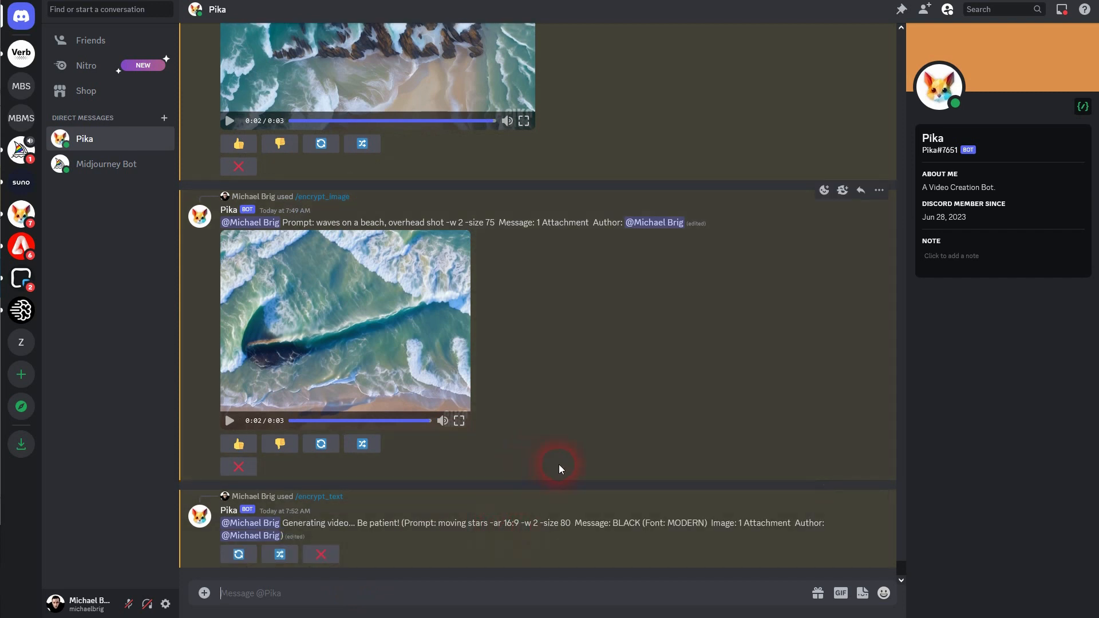
{"action": "mouse_move", "coordinate": [330, 523]}
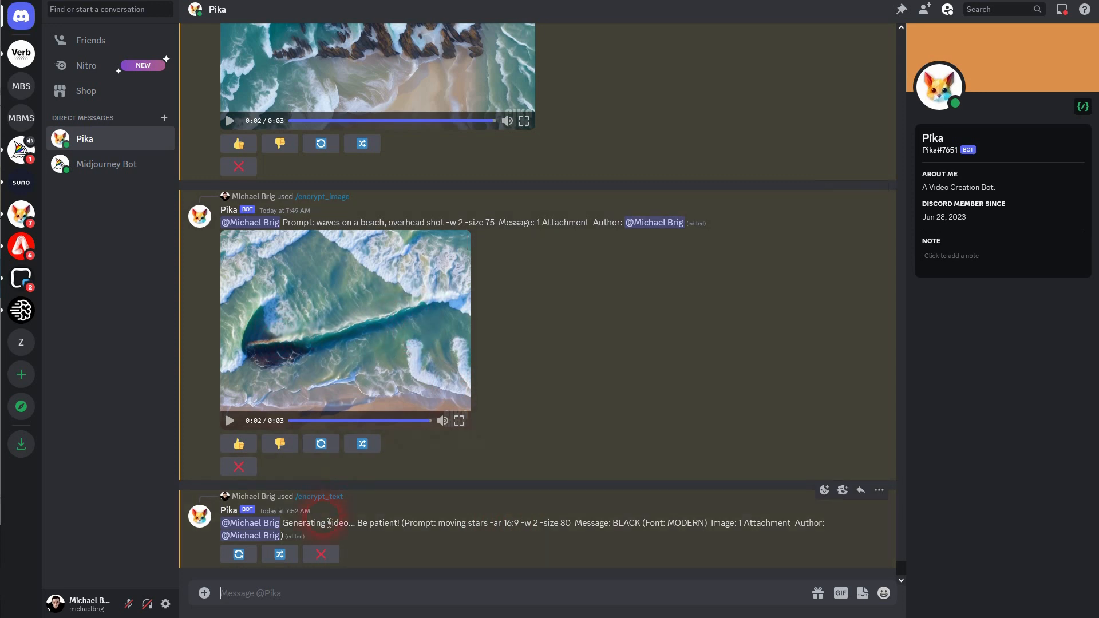
Fill an /encrypt_image request with prompt 'moving stars -ar 16:9 -w 2' and attach a reference image.
{"action": "type", "text": "/"}
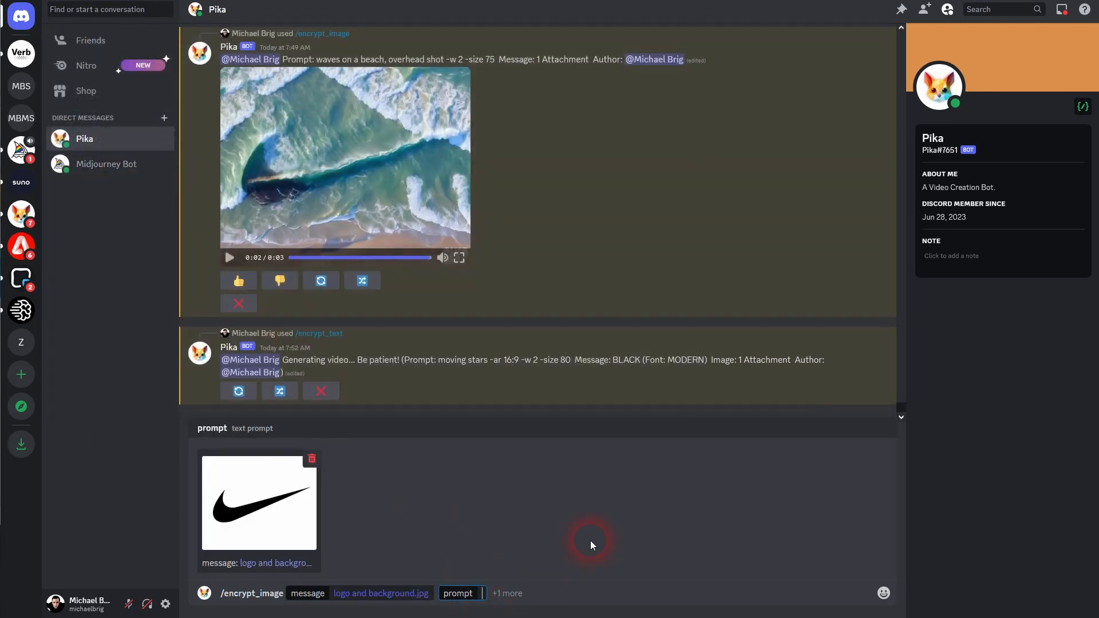
{"action": "type", "text": "moving stars"}
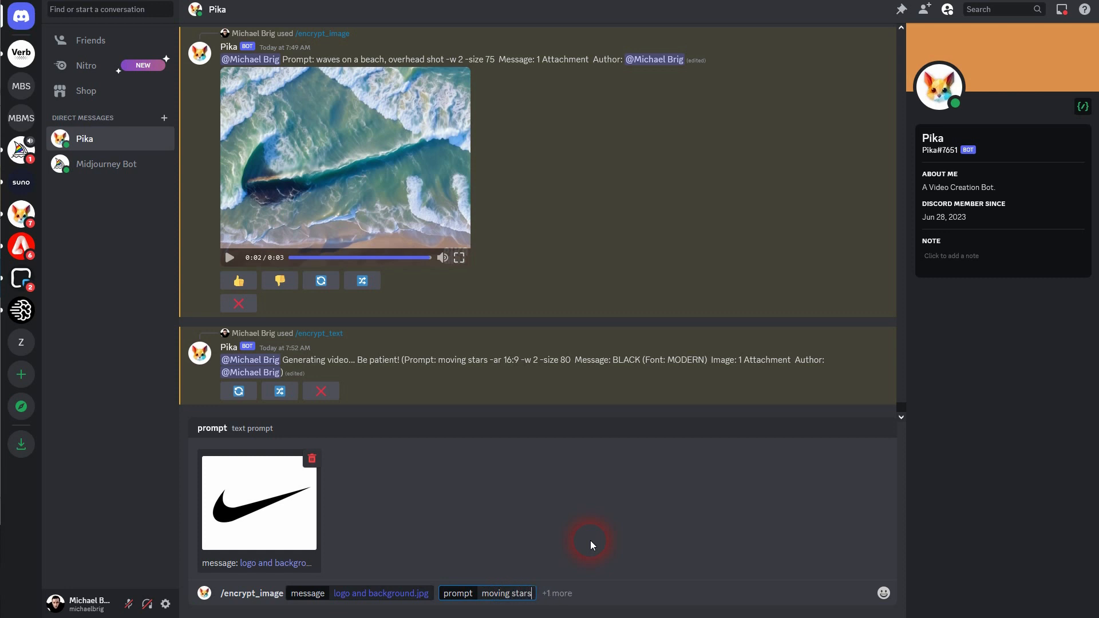
{"action": "type", "text": "-ar 16"}
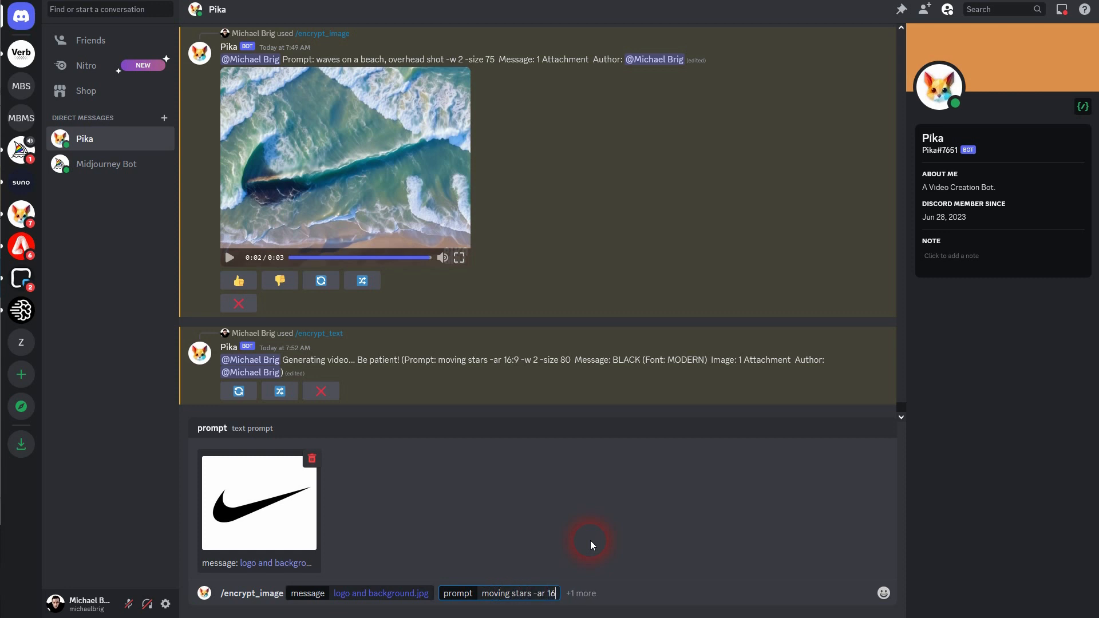
{"action": "type", "text": ":9"}
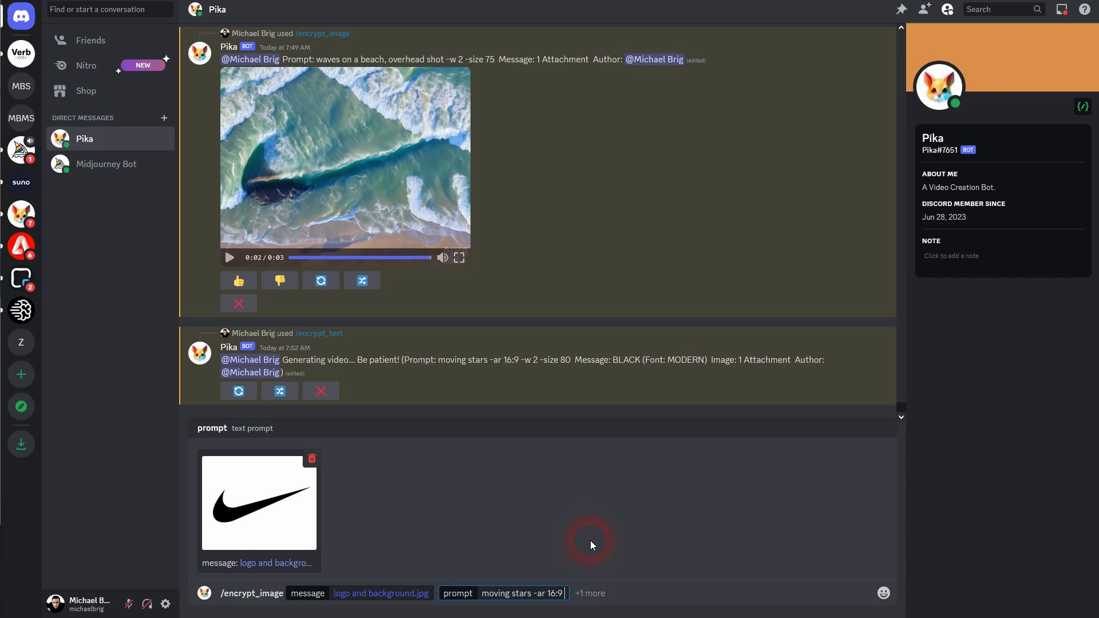
{"action": "type", "text": "-w 2"}
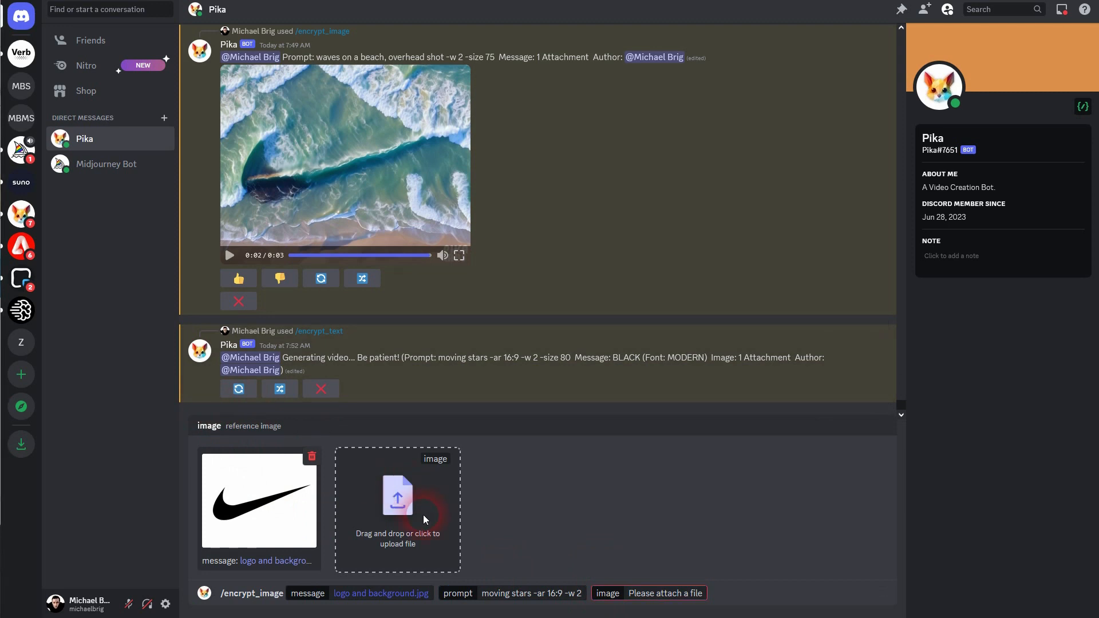
{"action": "mouse_move", "coordinate": [489, 557]}
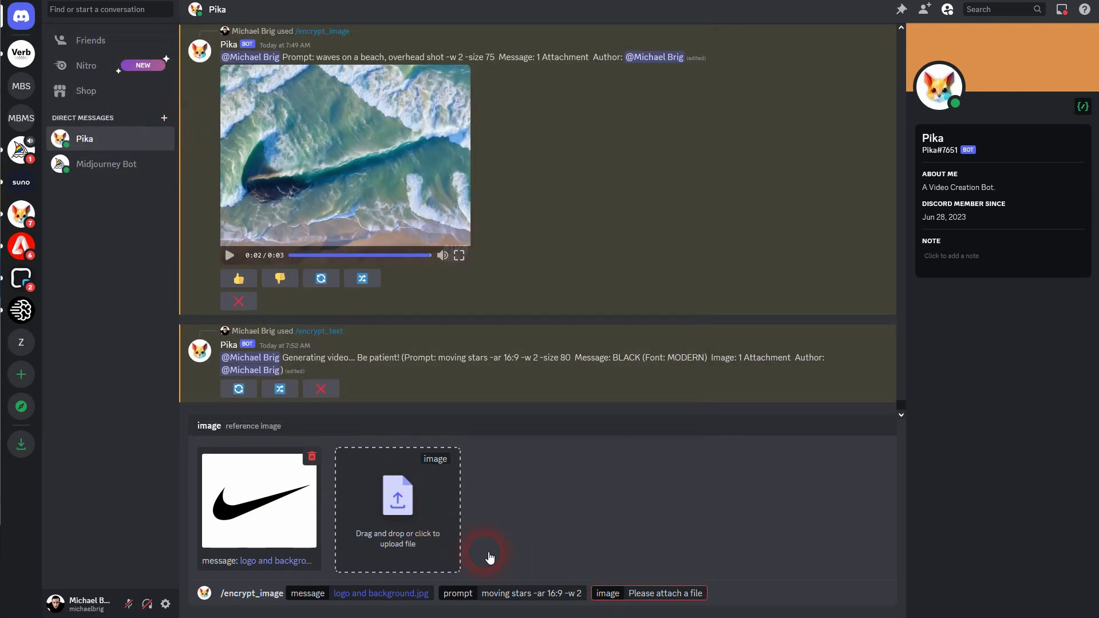
{"action": "left_click", "coordinate": [397, 495]}
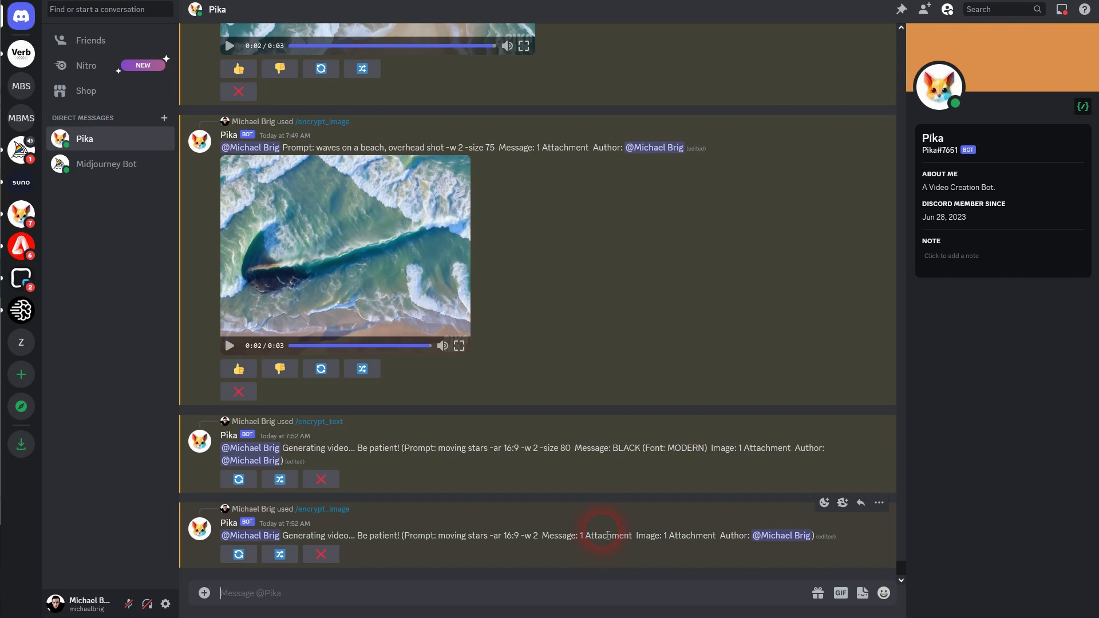
Play the finished starry BLACK video, then the starry Nike logo video.
{"action": "scroll", "scroll_direction": "down", "scroll_amount": 3}
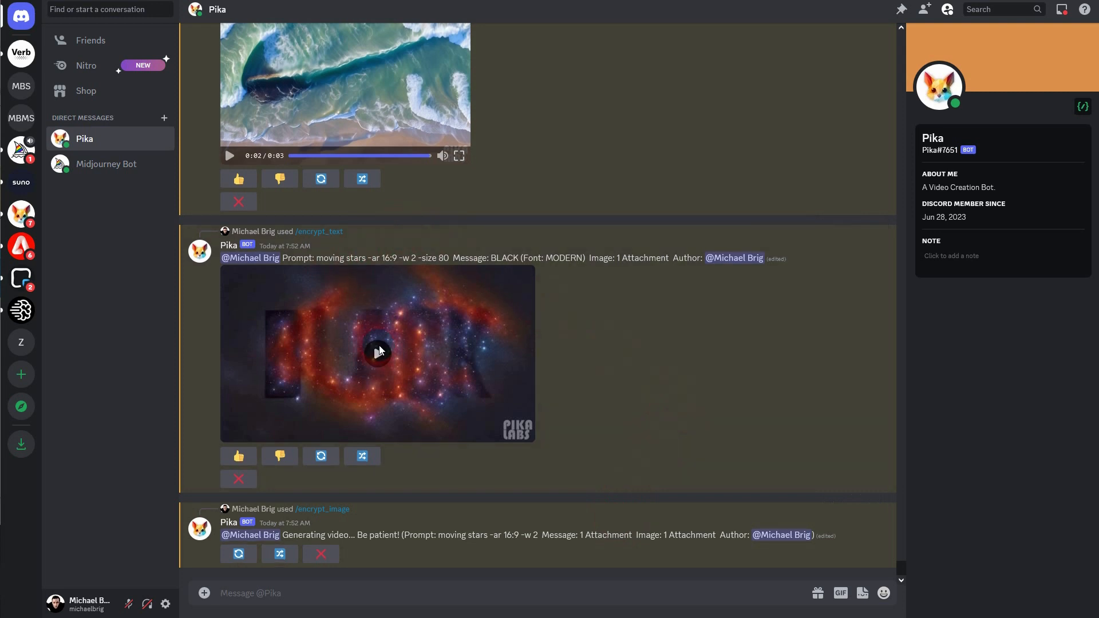
{"action": "left_click", "coordinate": [378, 353]}
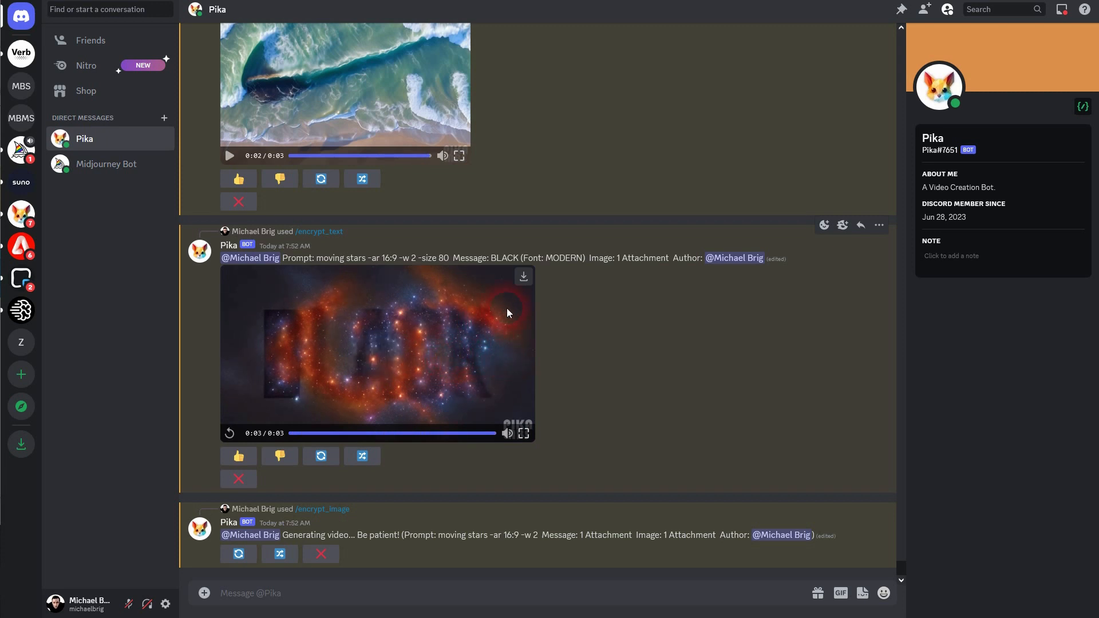
{"action": "double_click", "coordinate": [504, 258]}
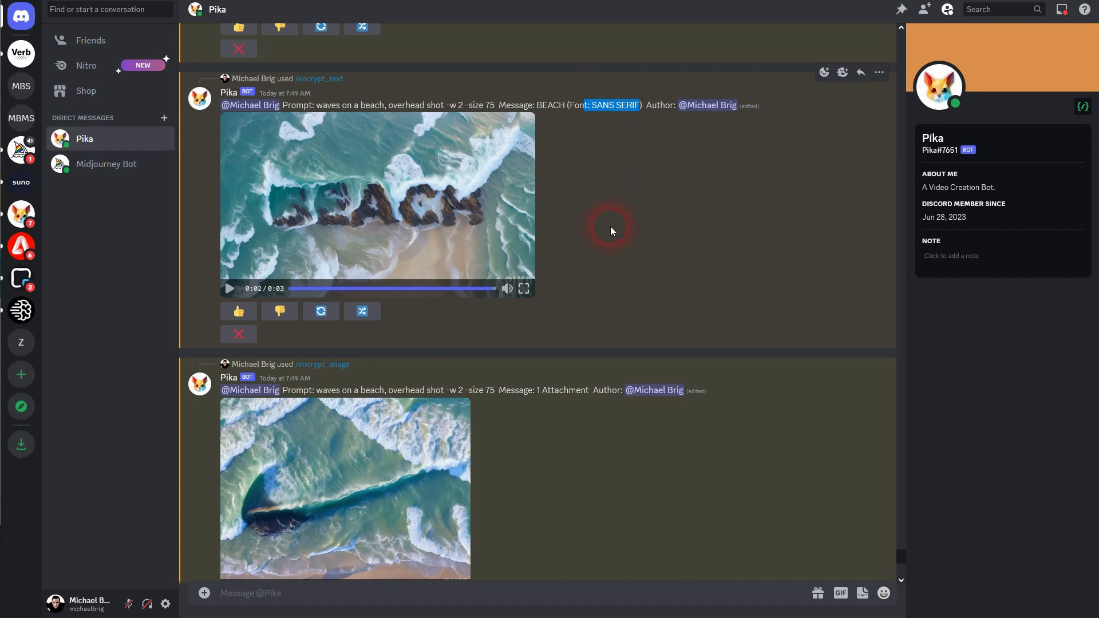
{"action": "scroll", "scroll_direction": "down", "scroll_amount": 3}
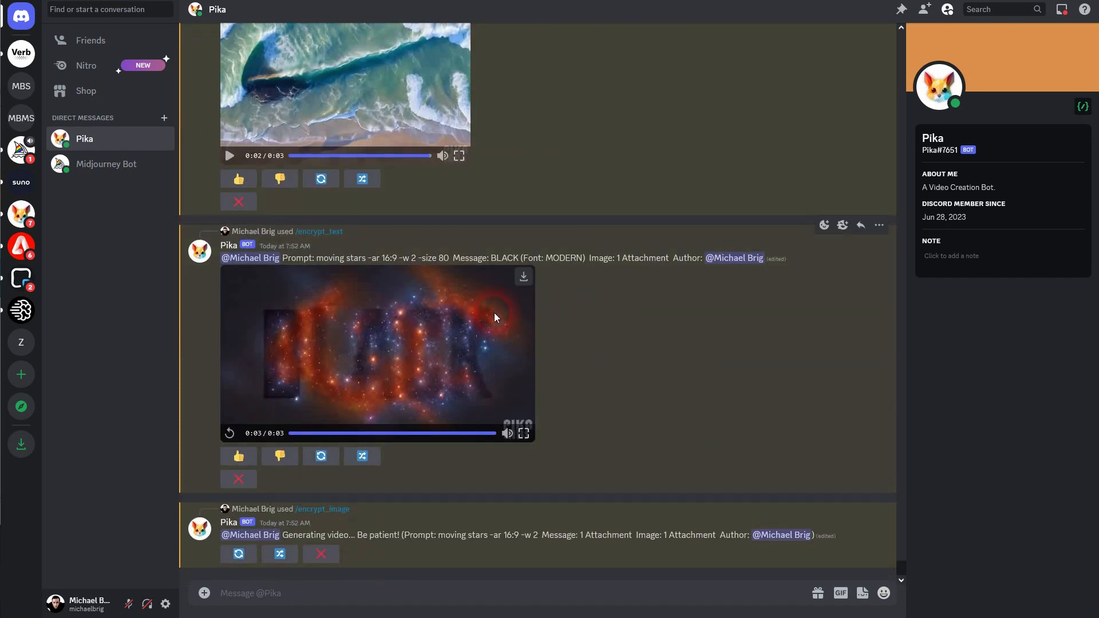
{"action": "scroll", "scroll_direction": "down", "scroll_amount": 3}
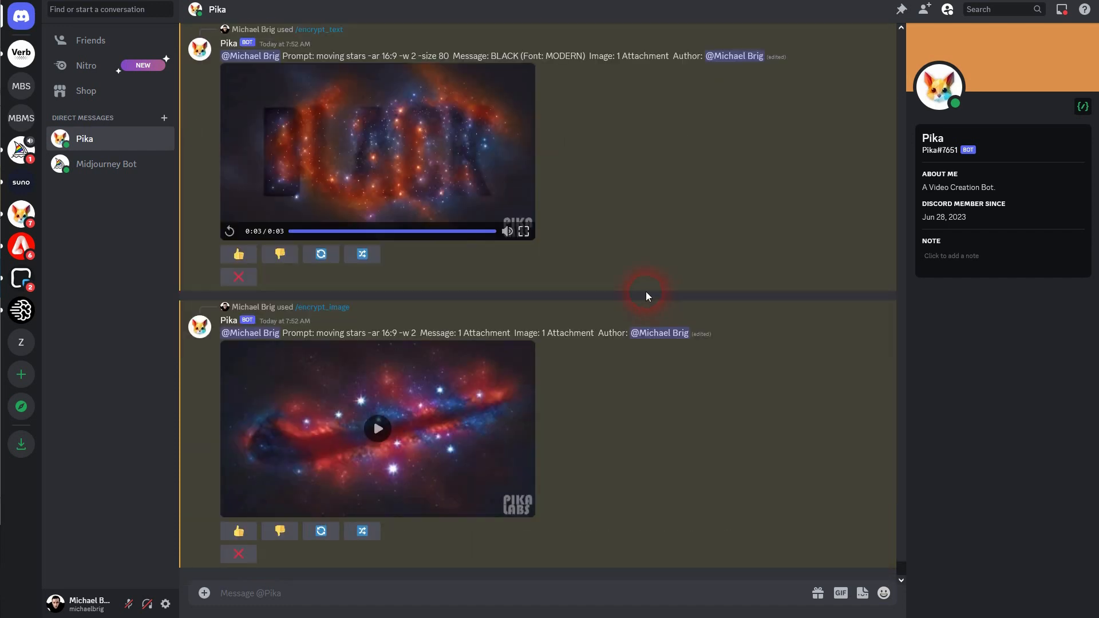
{"action": "left_click", "coordinate": [377, 429]}
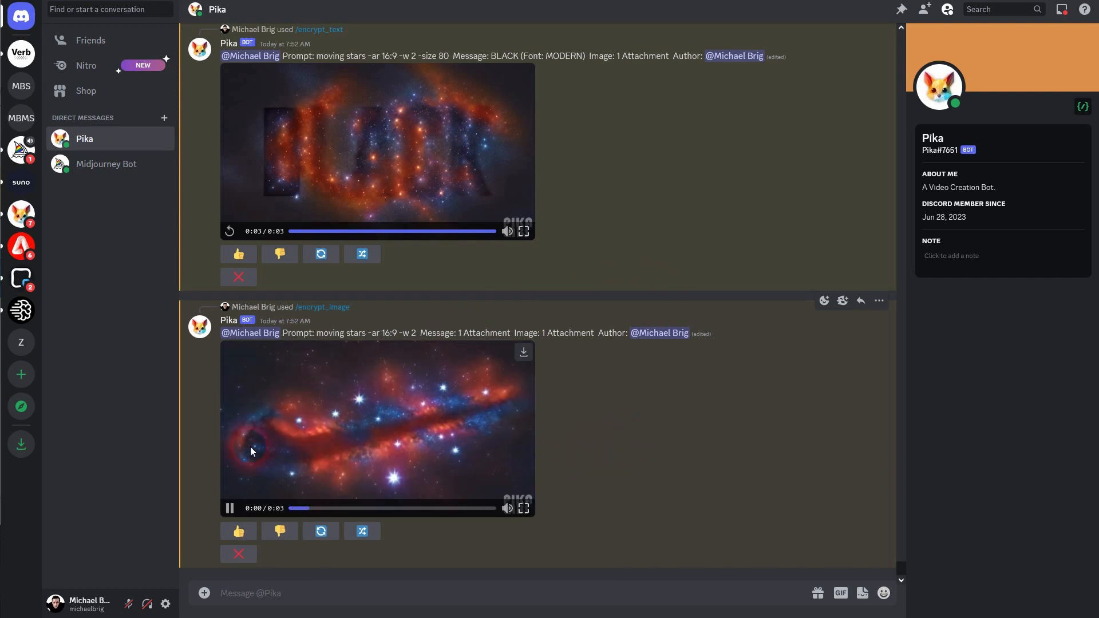